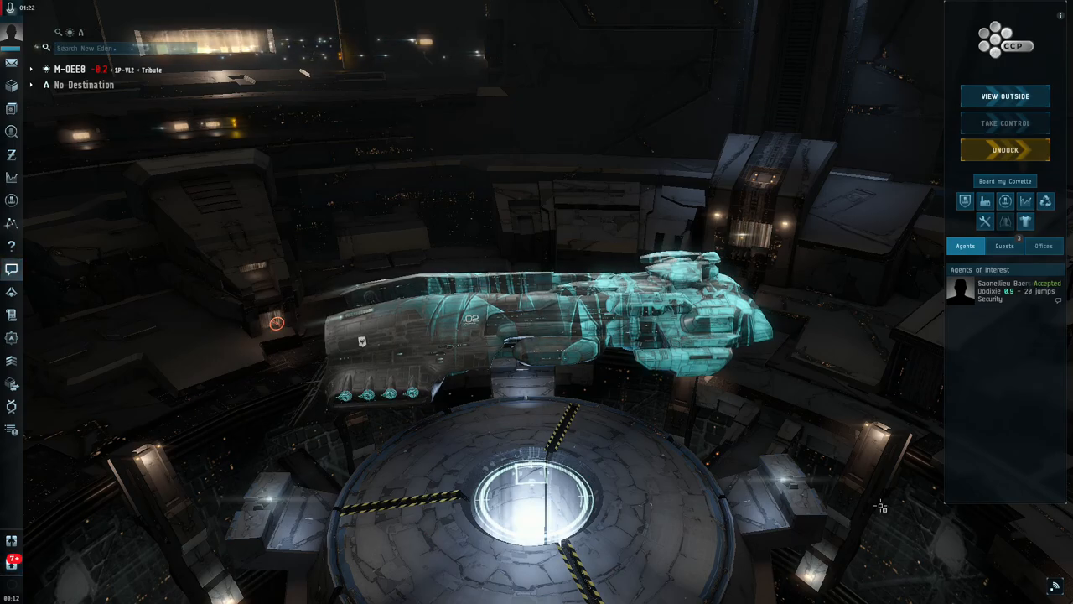
Step: Undock and arrive at the Damsel in Distress site in Aunia among hostile mercenaries
{"action": "left_click", "coordinate": [1004, 150]}
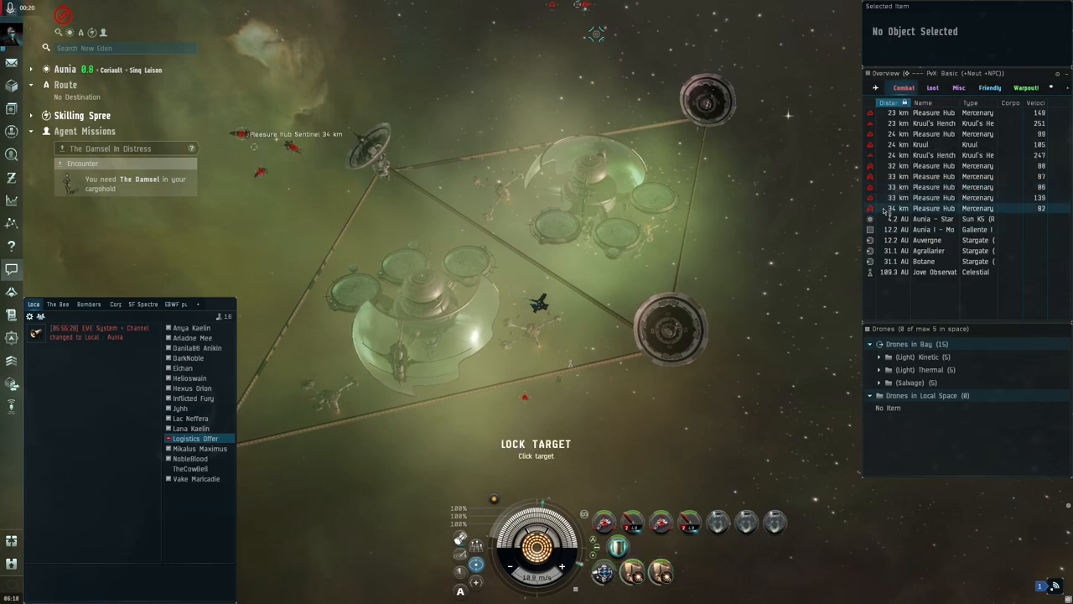
{"action": "left_click", "coordinate": [933, 165]}
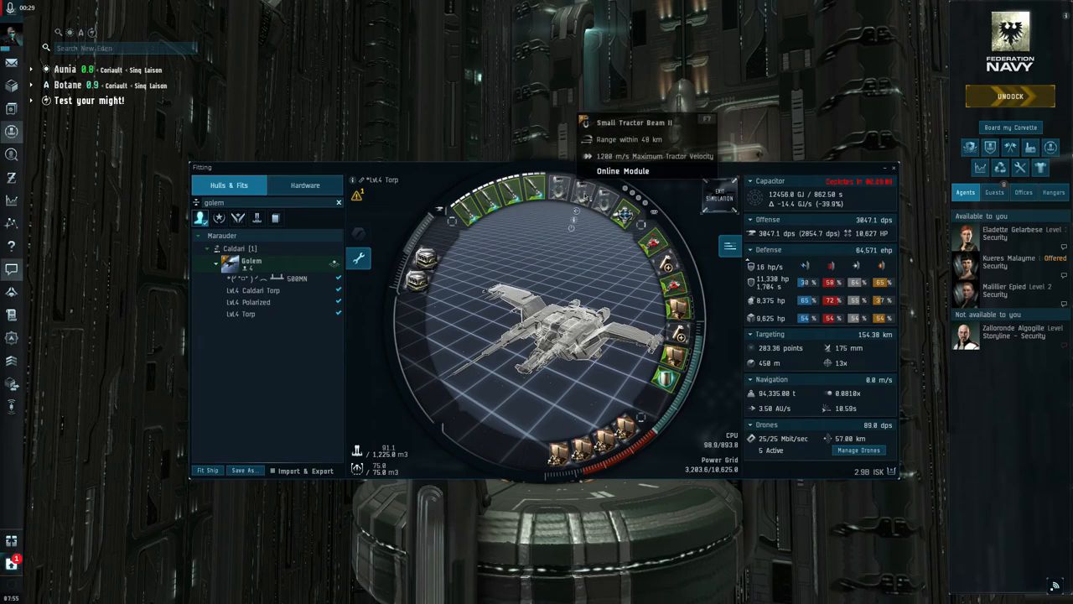
{"action": "mouse_move", "coordinate": [587, 197]}
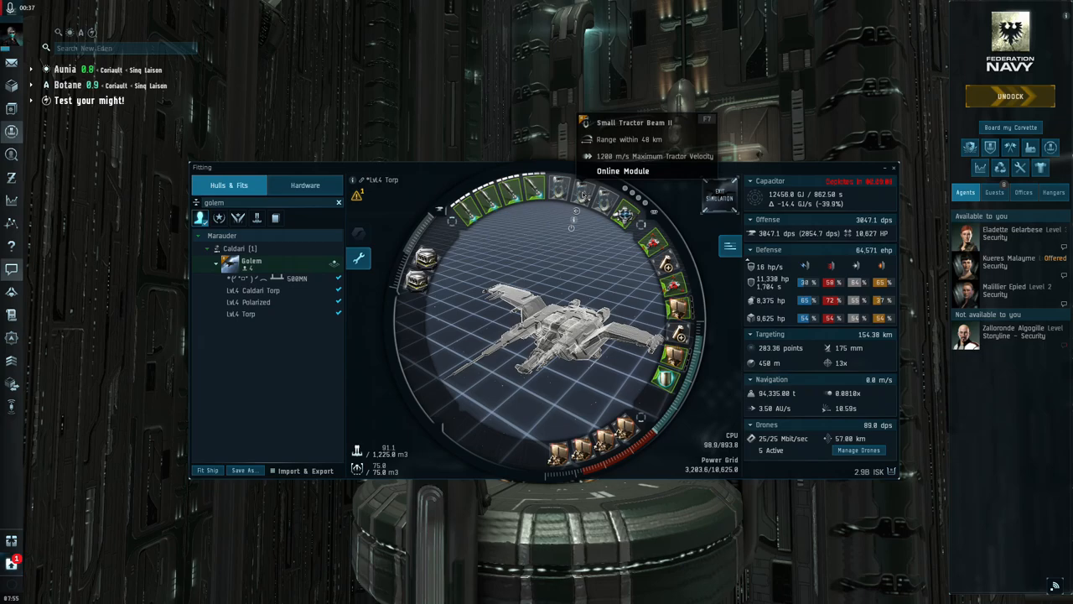
{"action": "mouse_move", "coordinate": [631, 230]}
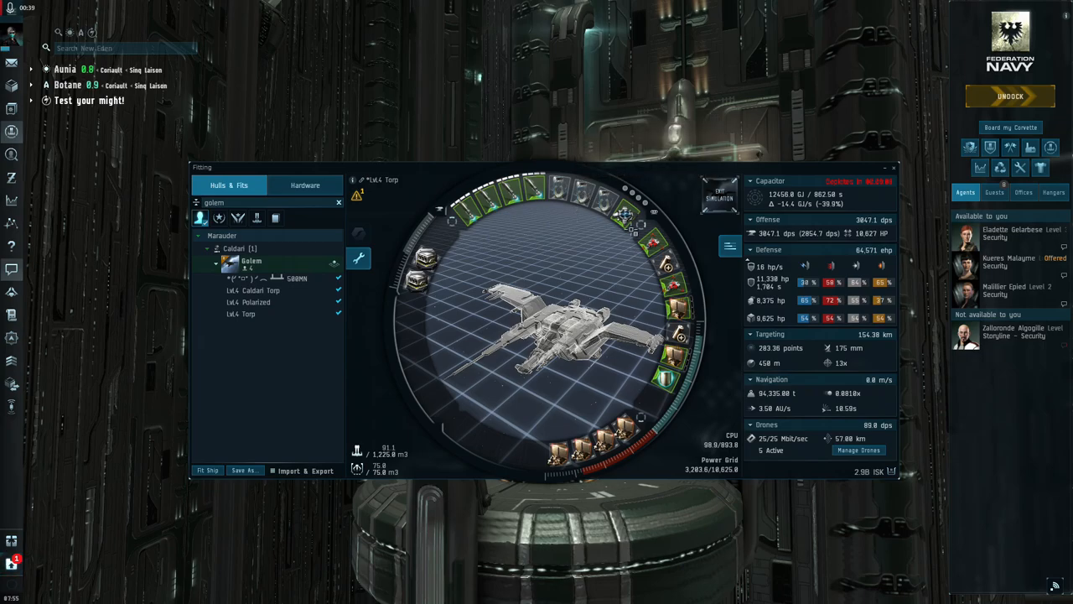
Step: Show Info on the fitted Bastion Module I to view its attributes, including missile damage bonus
{"action": "right_click", "coordinate": [637, 218]}
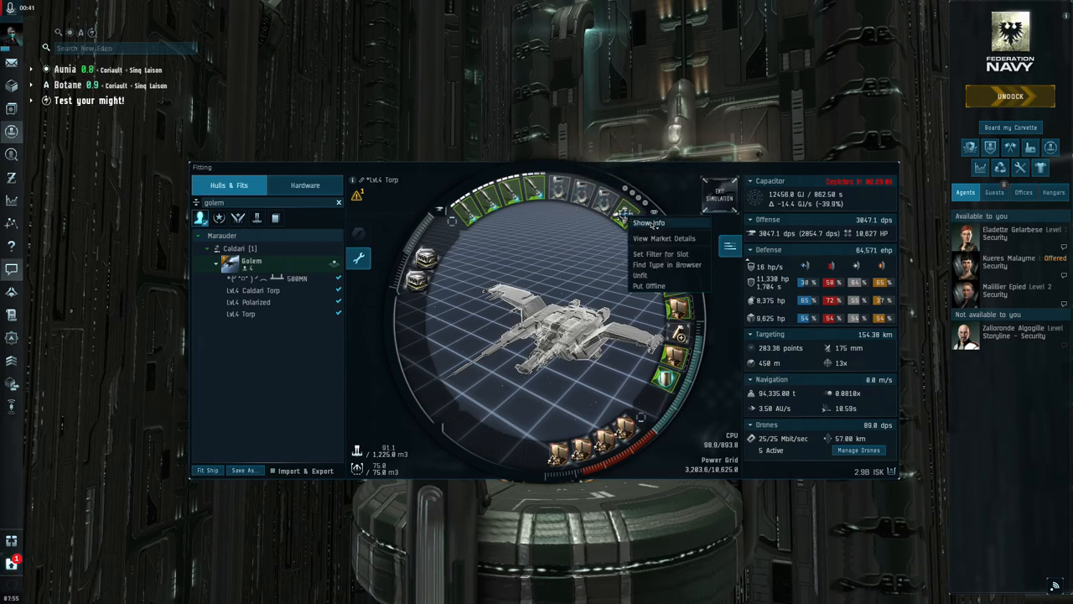
{"action": "left_click", "coordinate": [649, 222]}
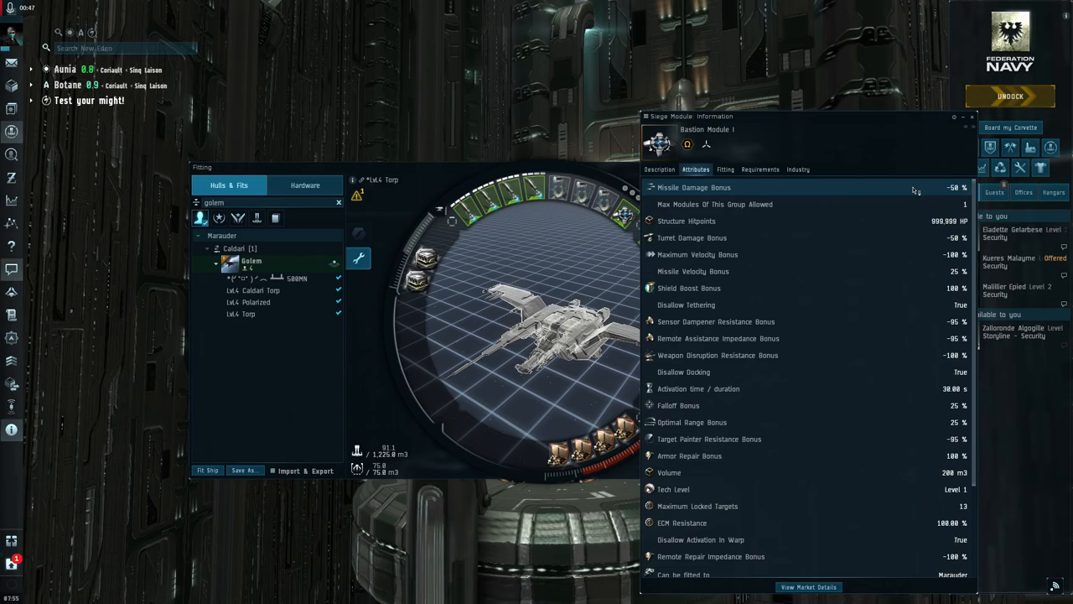
{"action": "mouse_move", "coordinate": [933, 238]}
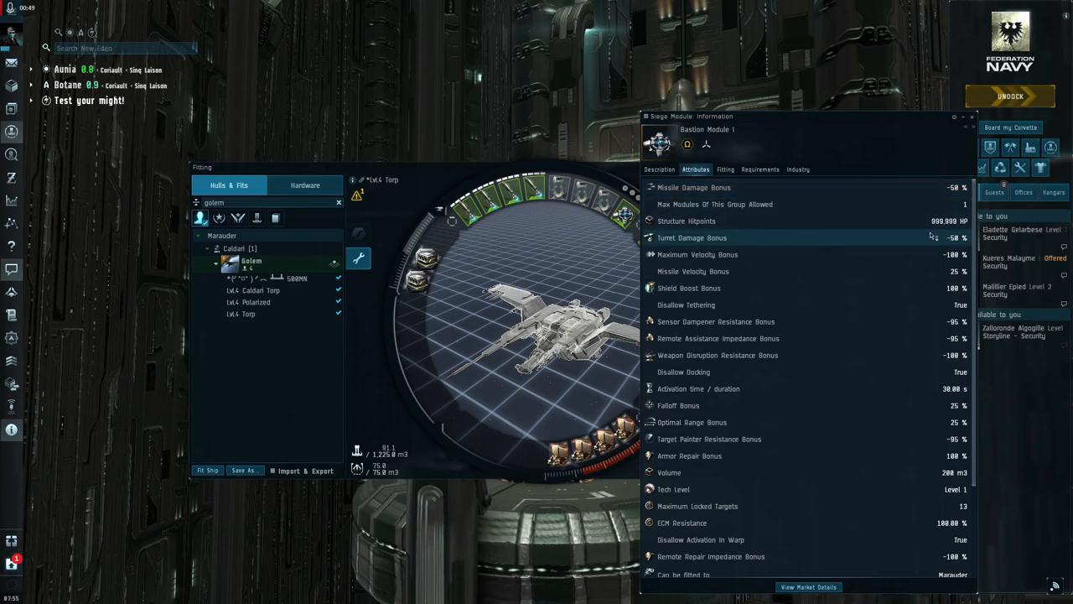
{"action": "mouse_move", "coordinate": [922, 201]}
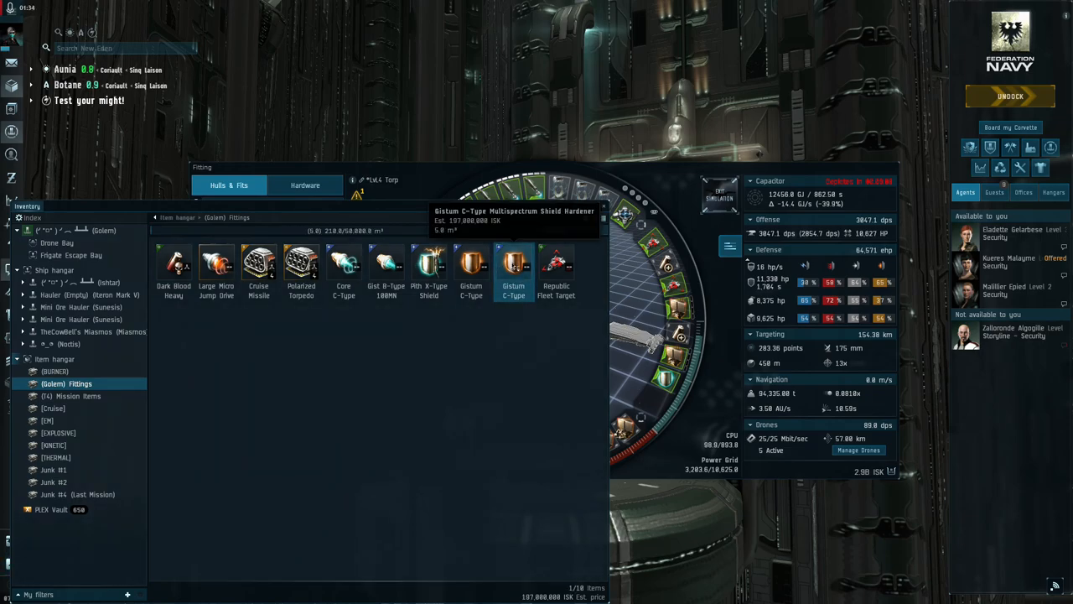
{"action": "mouse_move", "coordinate": [556, 264]}
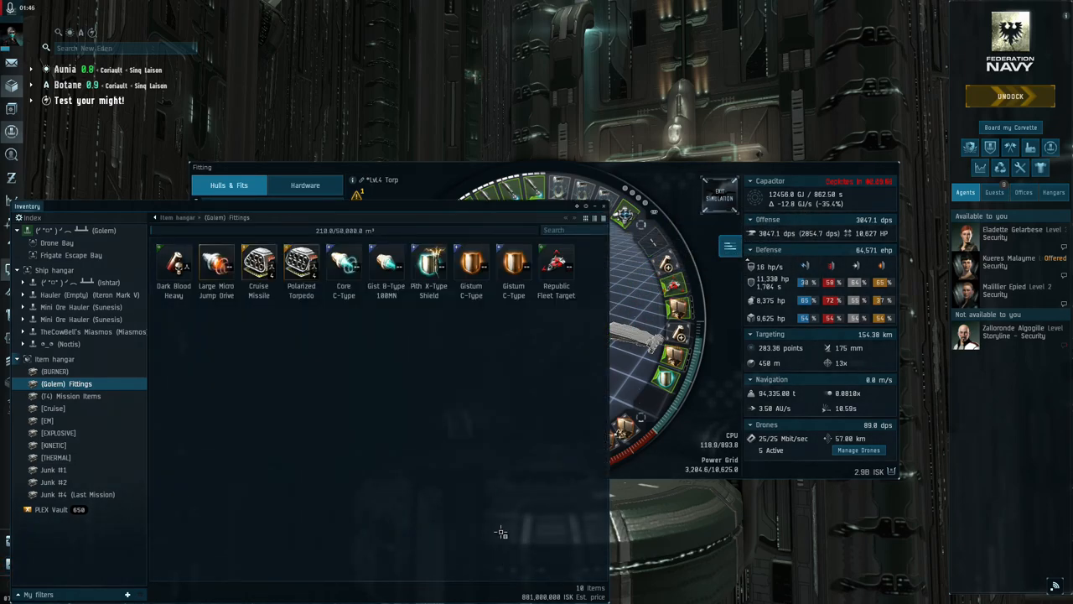
{"action": "mouse_move", "coordinate": [429, 262]}
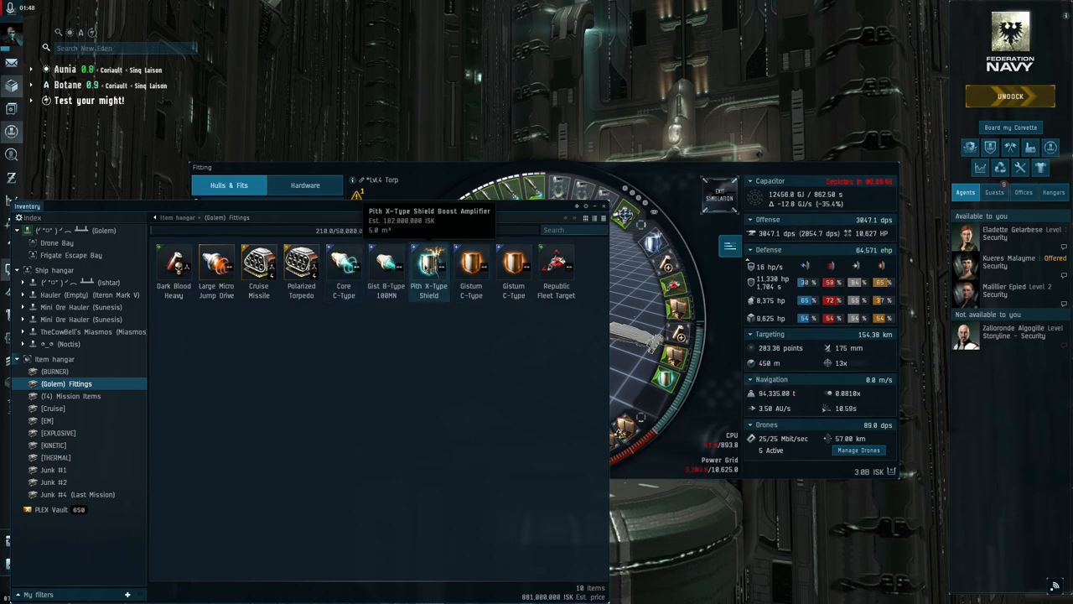
{"action": "left_click", "coordinate": [429, 263]}
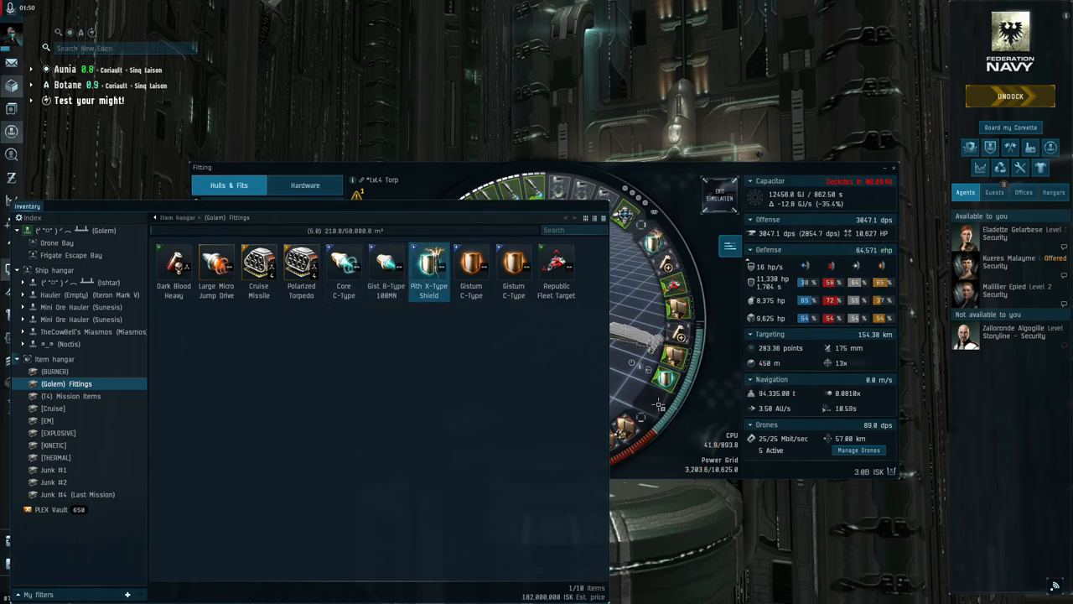
{"action": "mouse_move", "coordinate": [671, 361]}
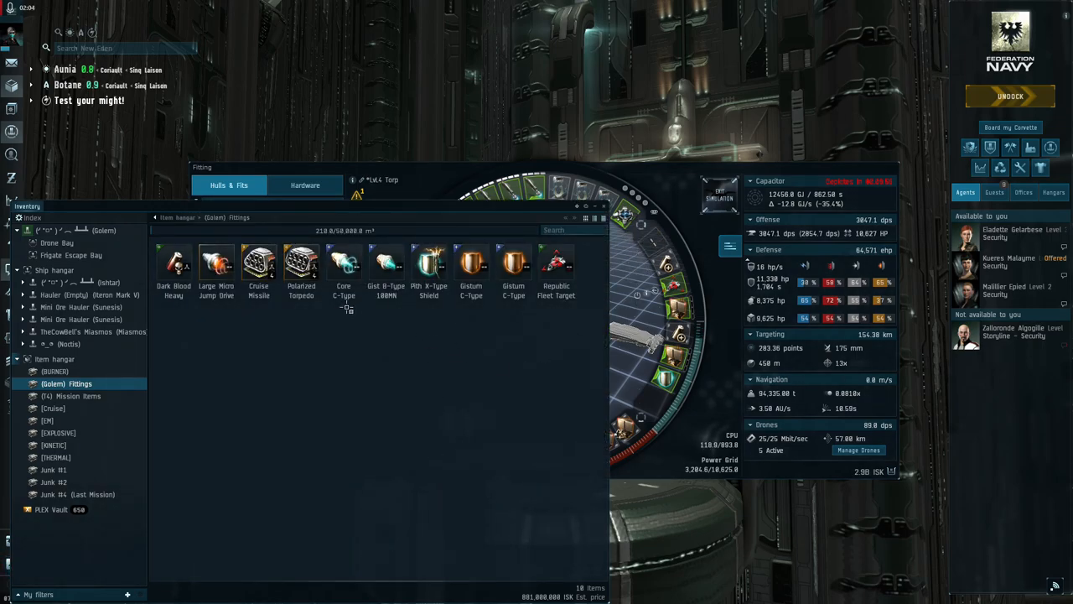
{"action": "left_click", "coordinate": [556, 262]}
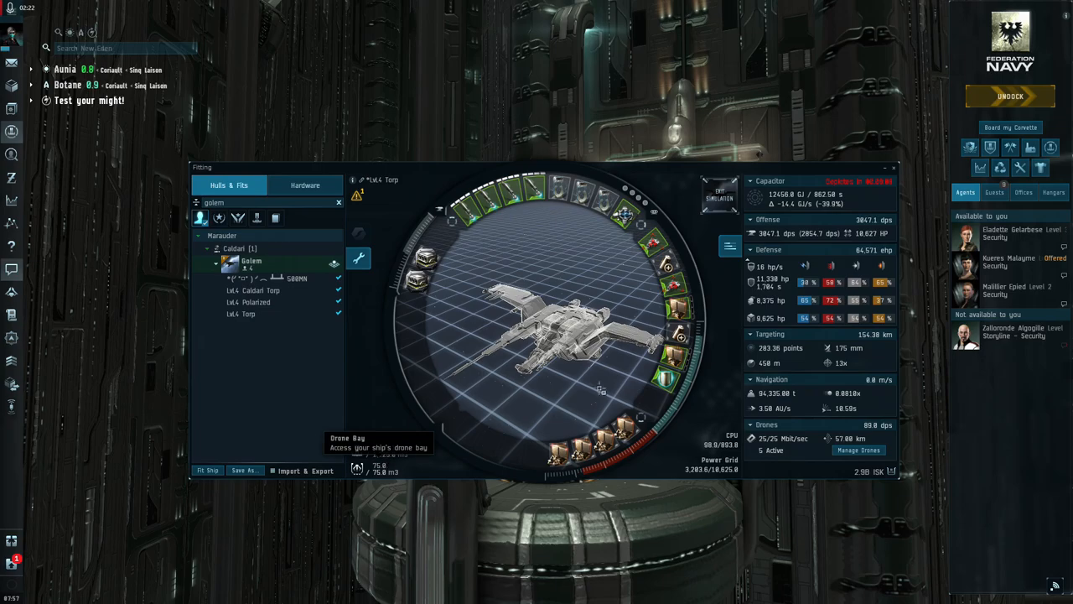
{"action": "mouse_move", "coordinate": [880, 235]}
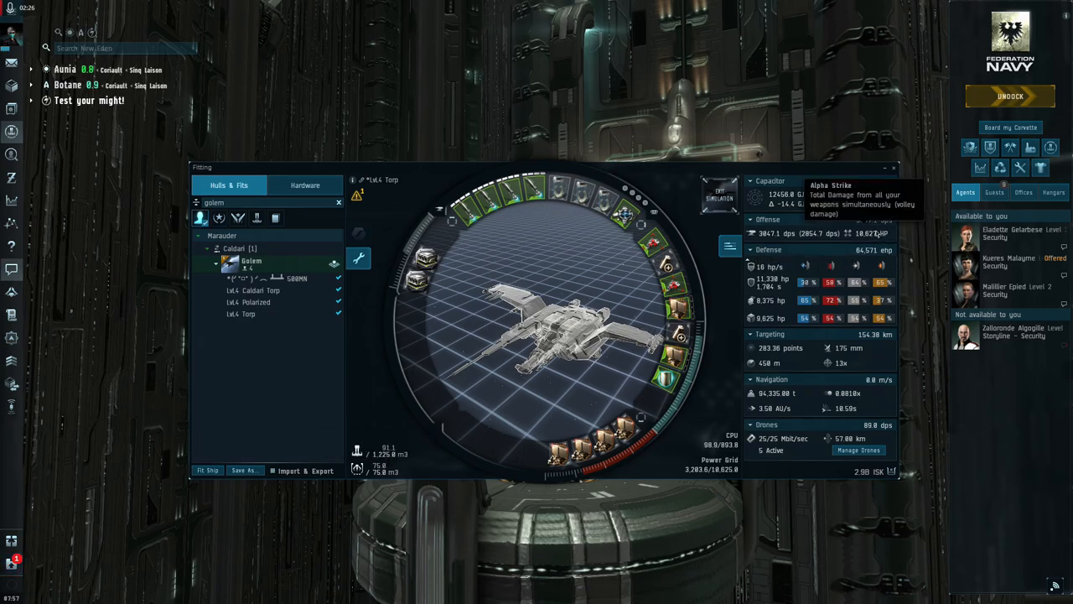
{"action": "mouse_move", "coordinate": [878, 256]}
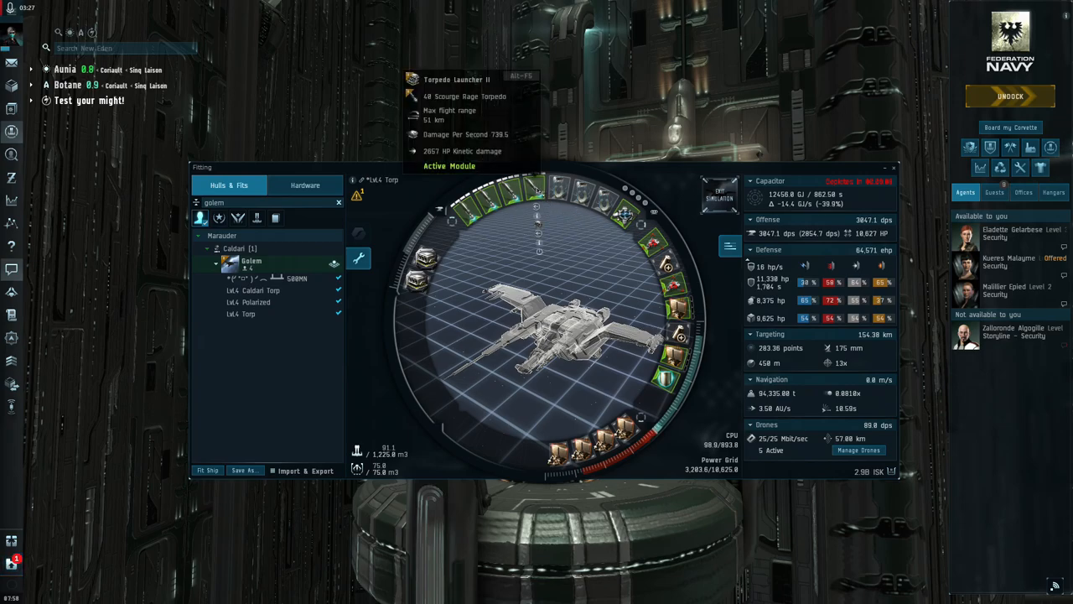
{"action": "mouse_move", "coordinate": [357, 451]}
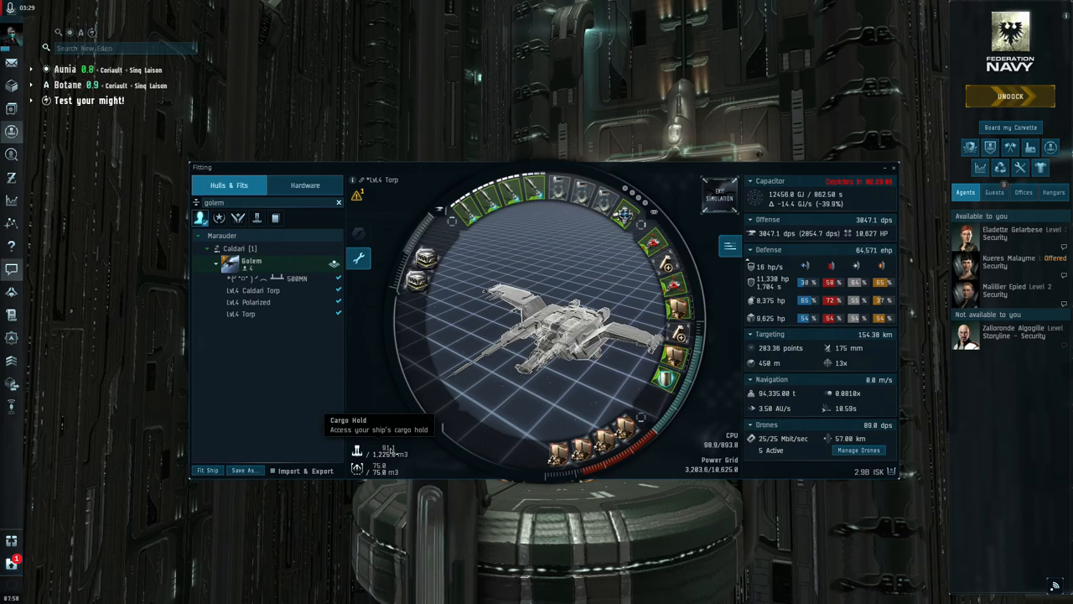
{"action": "left_click", "coordinate": [358, 452]}
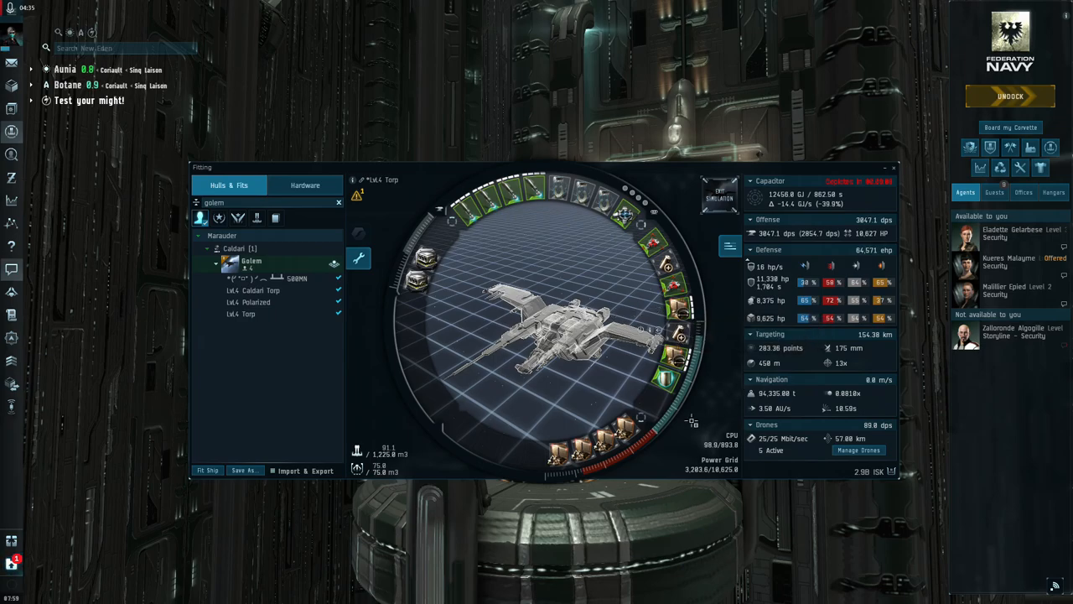
{"action": "mouse_move", "coordinate": [695, 398]}
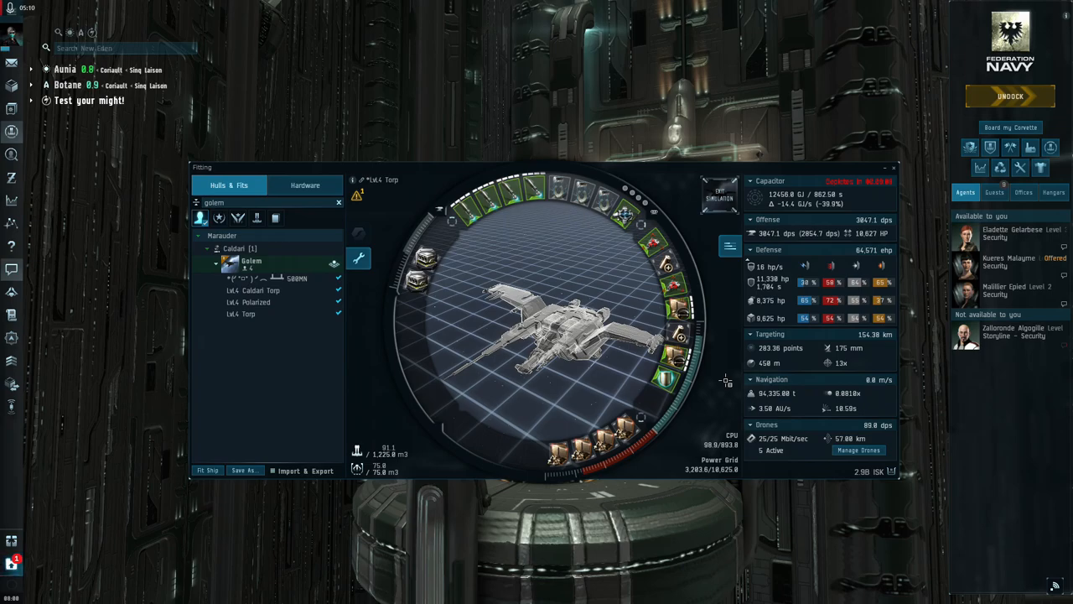
{"action": "mouse_move", "coordinate": [431, 300]}
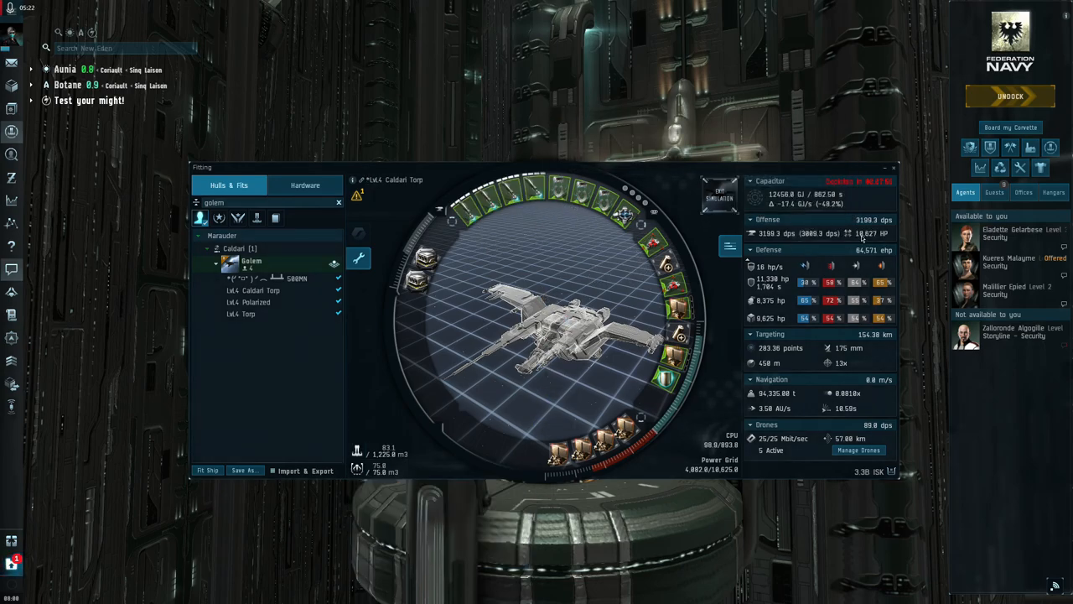
{"action": "mouse_move", "coordinate": [356, 467]}
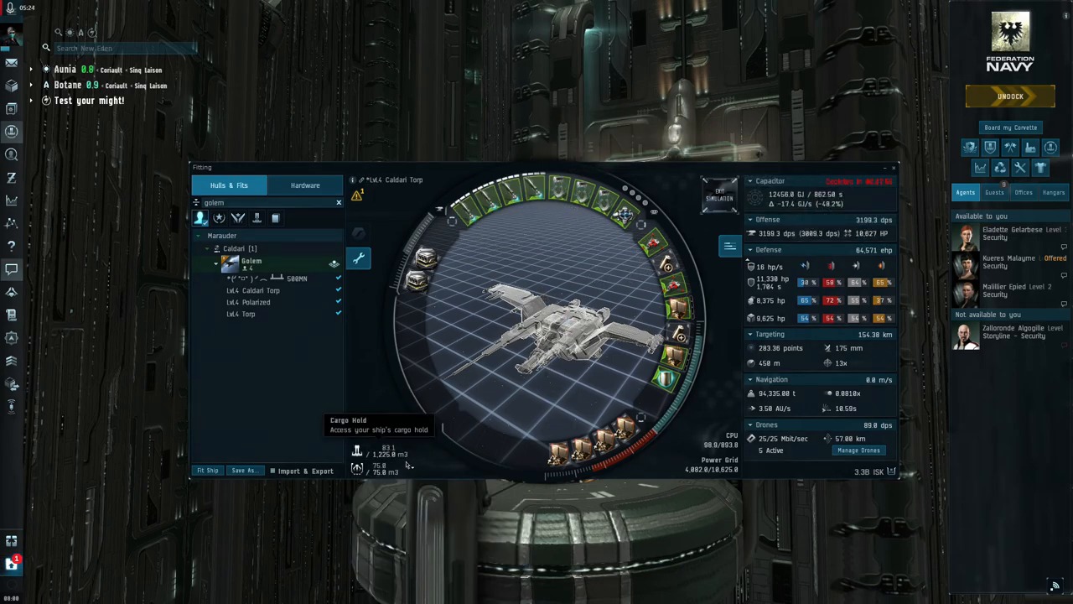
Step: Load the LvL4 Caldari Torp fit with Nova Javelin torpedoes, reaching about 1,890 dps
{"action": "left_click", "coordinate": [357, 450]}
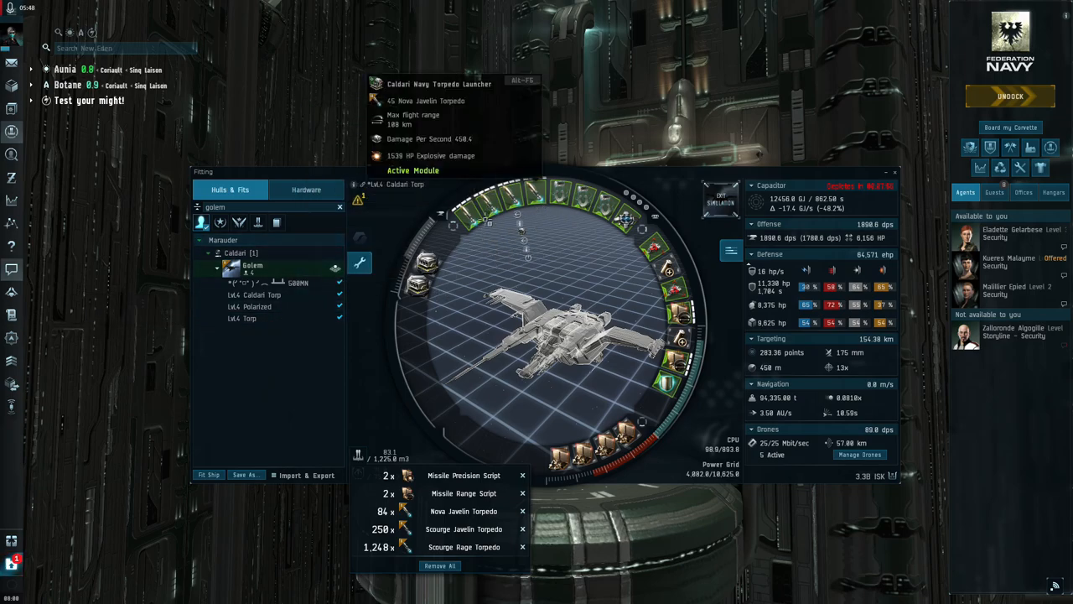
{"action": "mouse_move", "coordinate": [578, 312]}
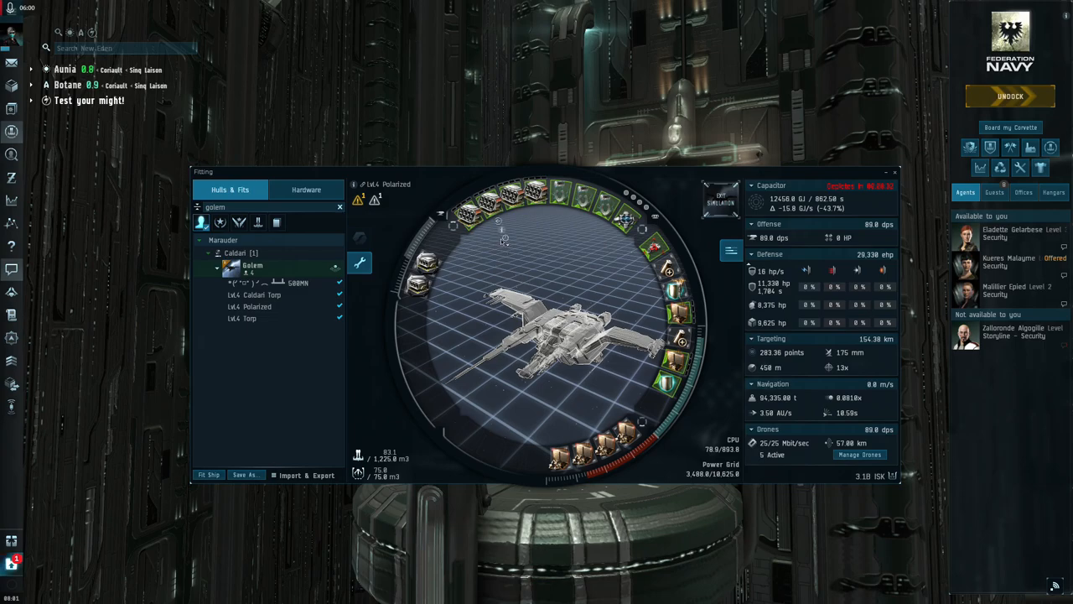
{"action": "mouse_move", "coordinate": [482, 218]}
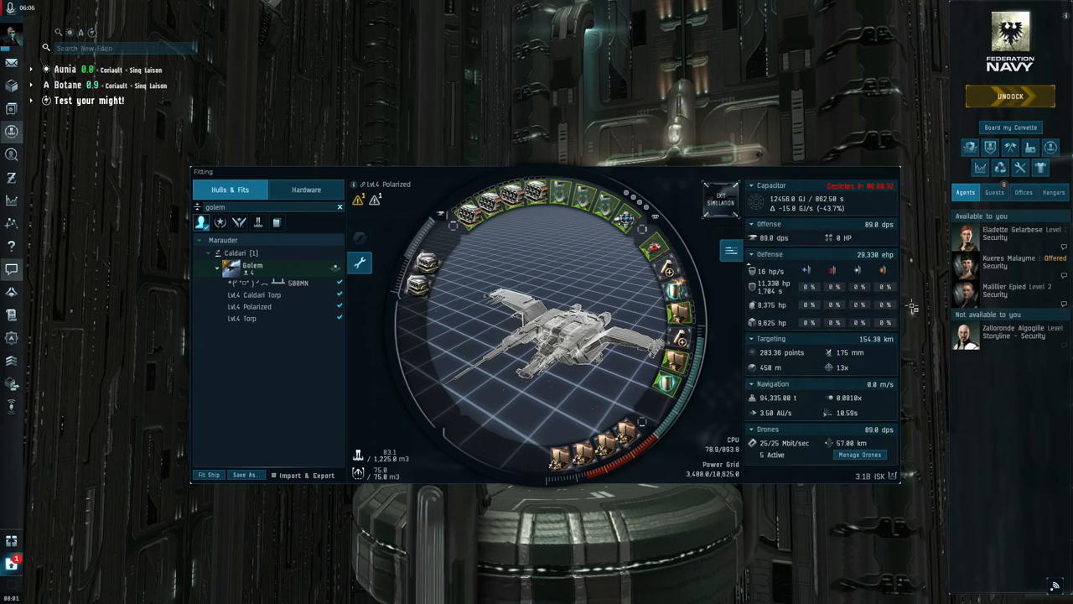
{"action": "mouse_move", "coordinate": [875, 254]}
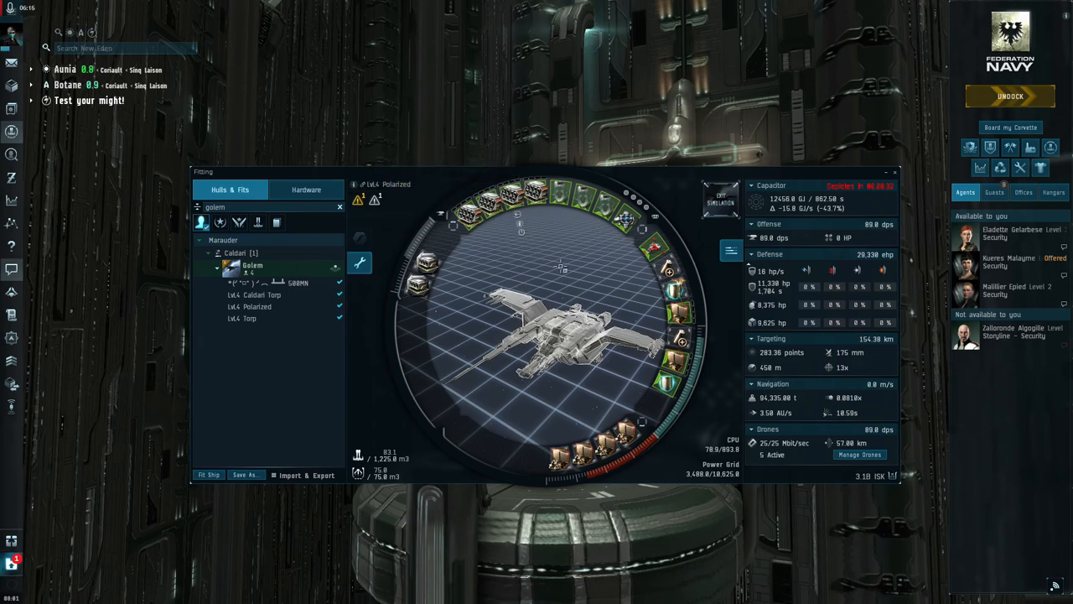
{"action": "mouse_move", "coordinate": [711, 293]}
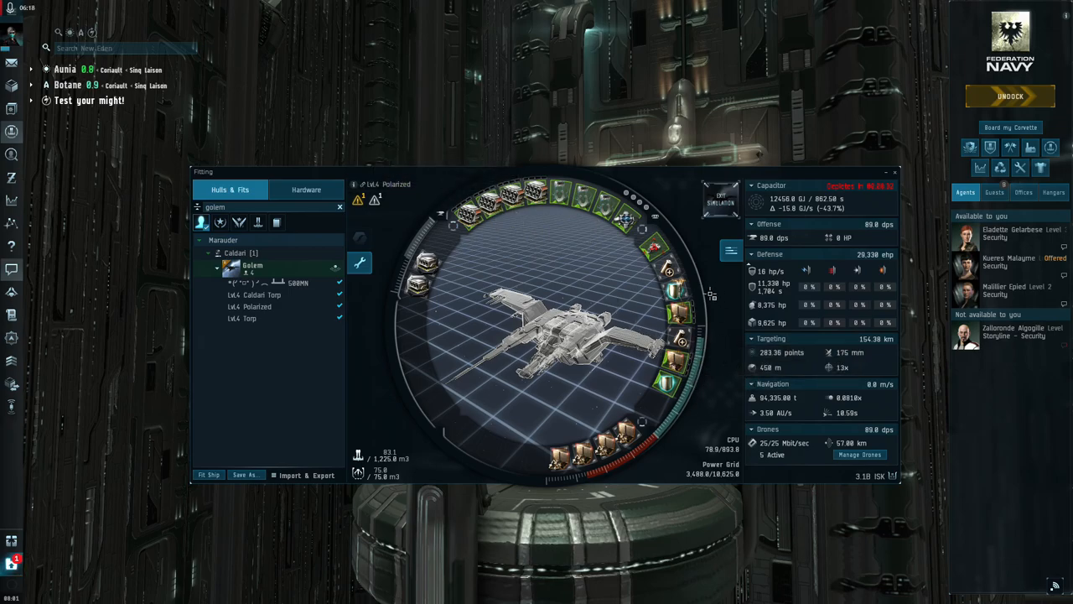
{"action": "mouse_move", "coordinate": [681, 295]}
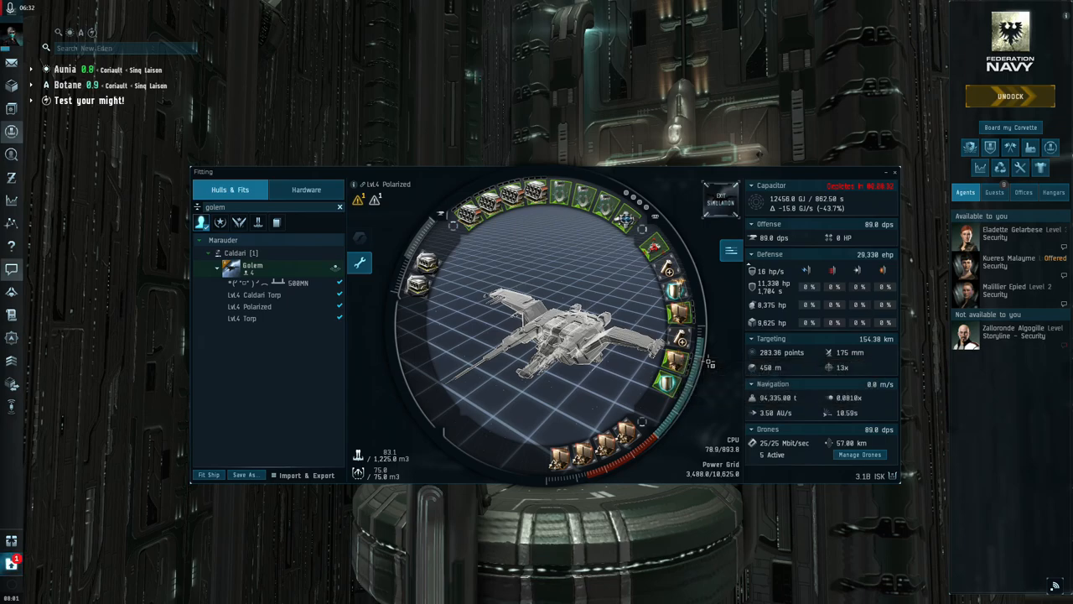
{"action": "mouse_move", "coordinate": [857, 286]}
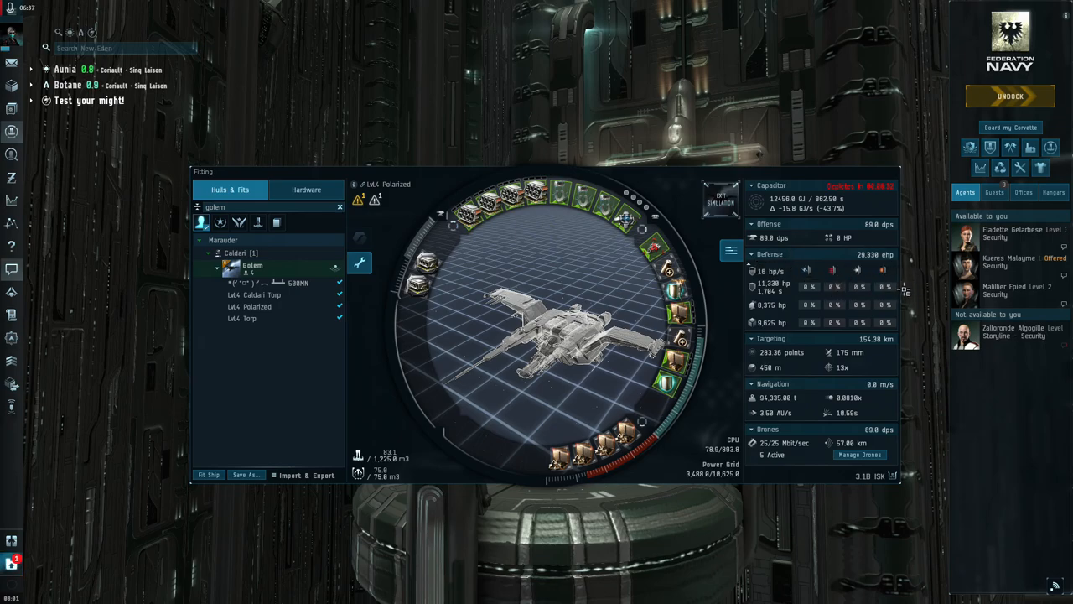
{"action": "mouse_move", "coordinate": [765, 288]}
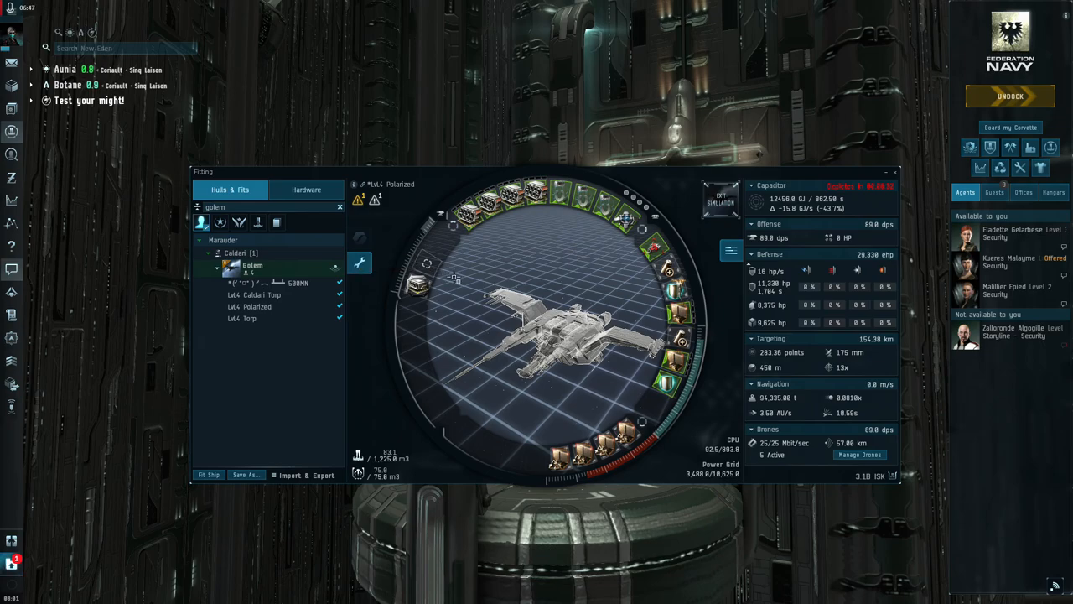
Step: Fit a Large Capacitor Control Circuit II rig, dropping capacitor drain to about 6 GJ/s
{"action": "left_click", "coordinate": [306, 188]}
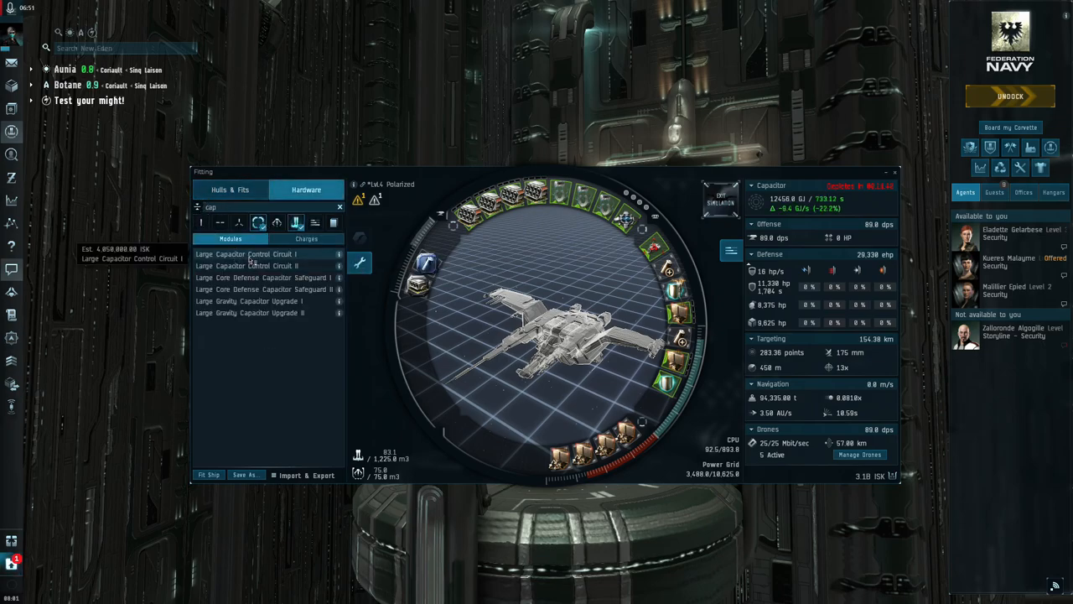
{"action": "left_click", "coordinate": [246, 254]}
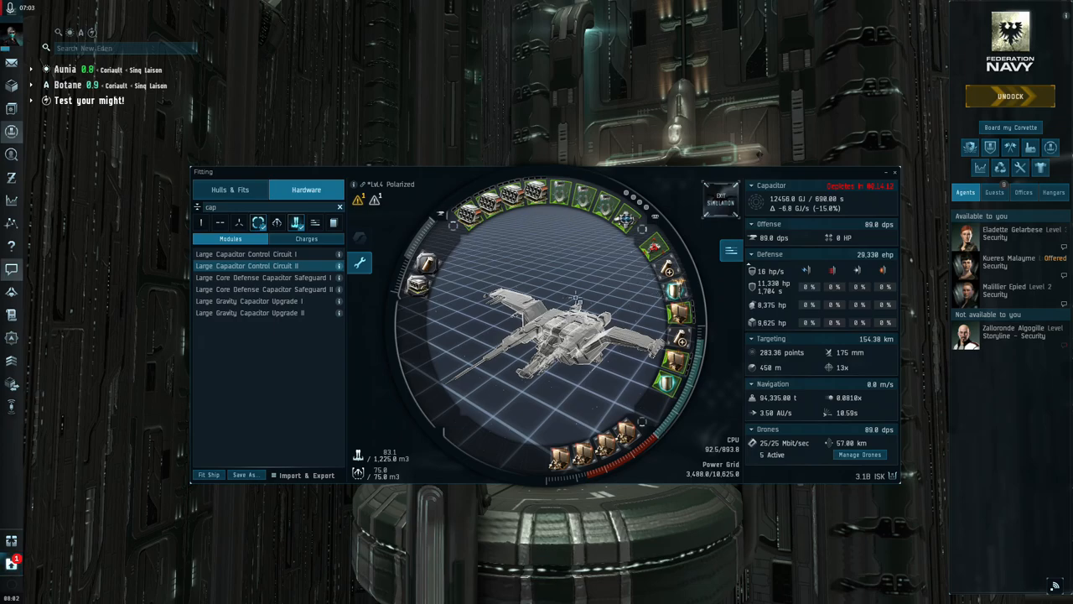
{"action": "mouse_move", "coordinate": [408, 439]}
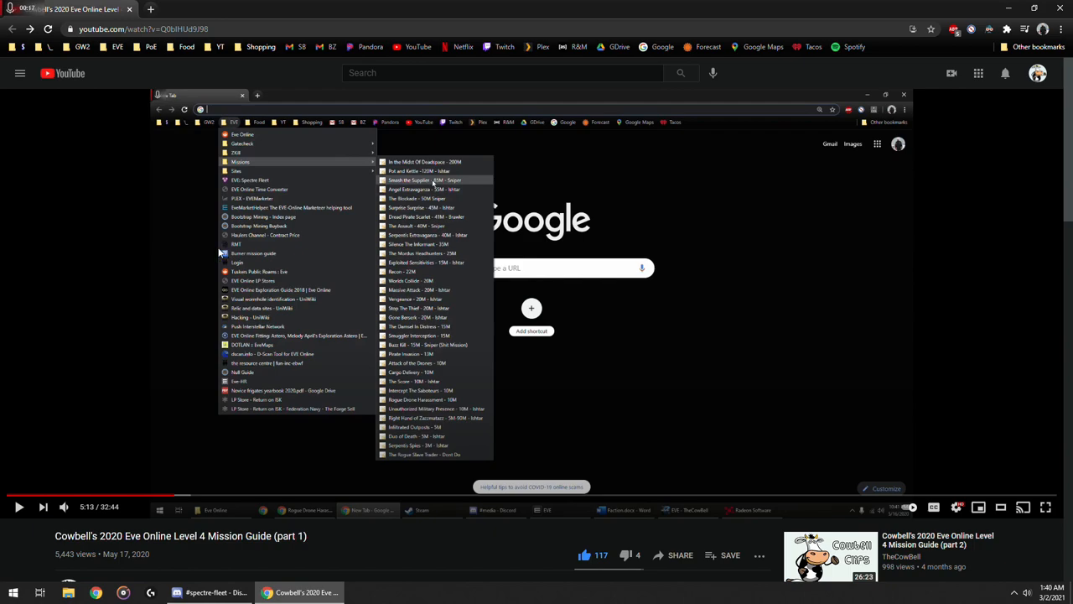
{"action": "mouse_move", "coordinate": [222, 251]}
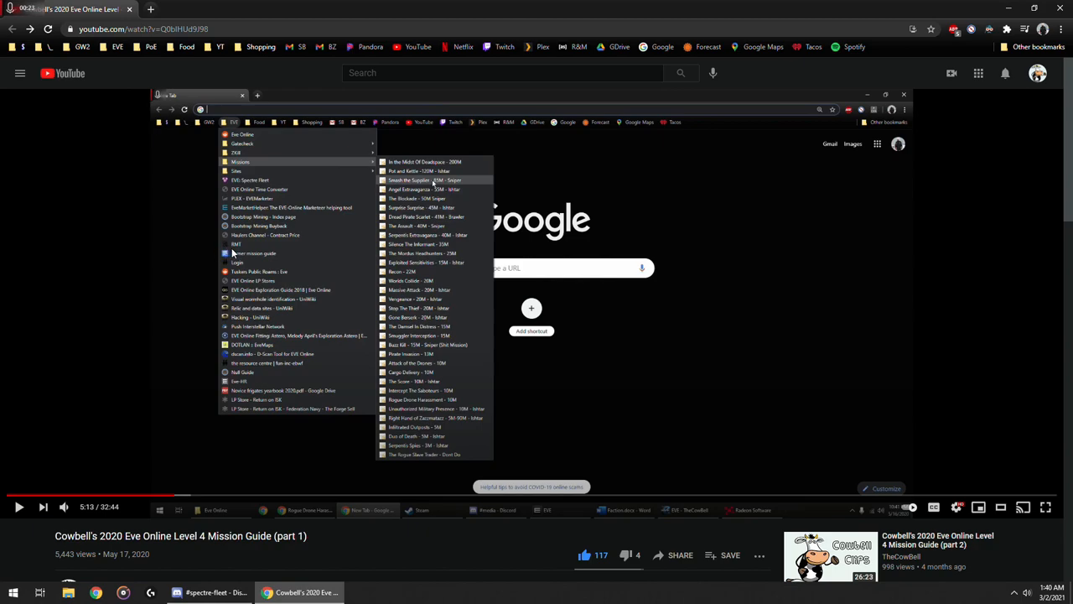
{"action": "mouse_move", "coordinate": [233, 253]}
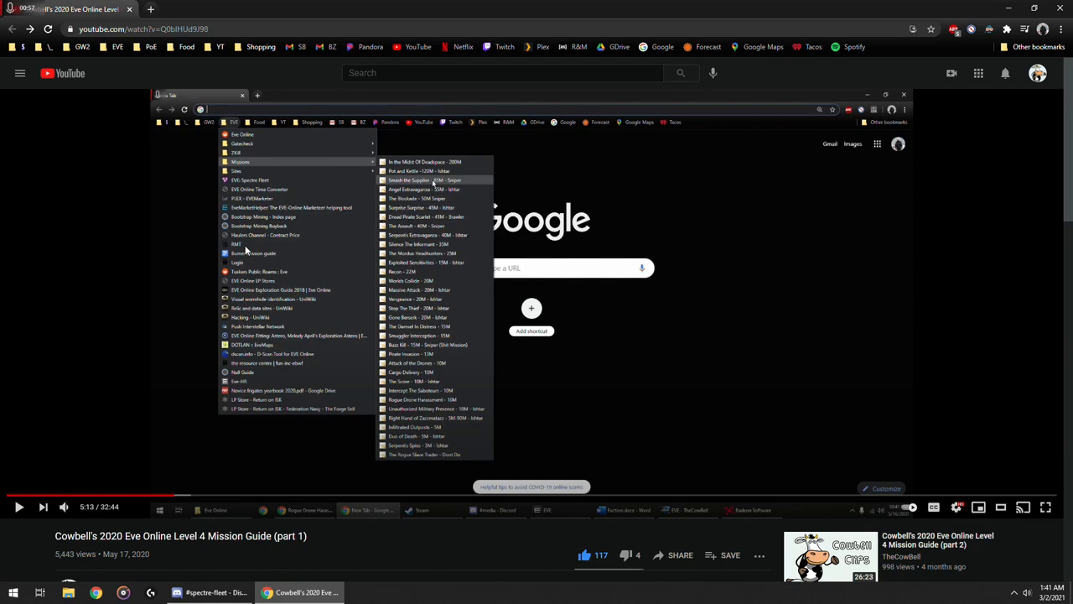
{"action": "mouse_move", "coordinate": [237, 246]}
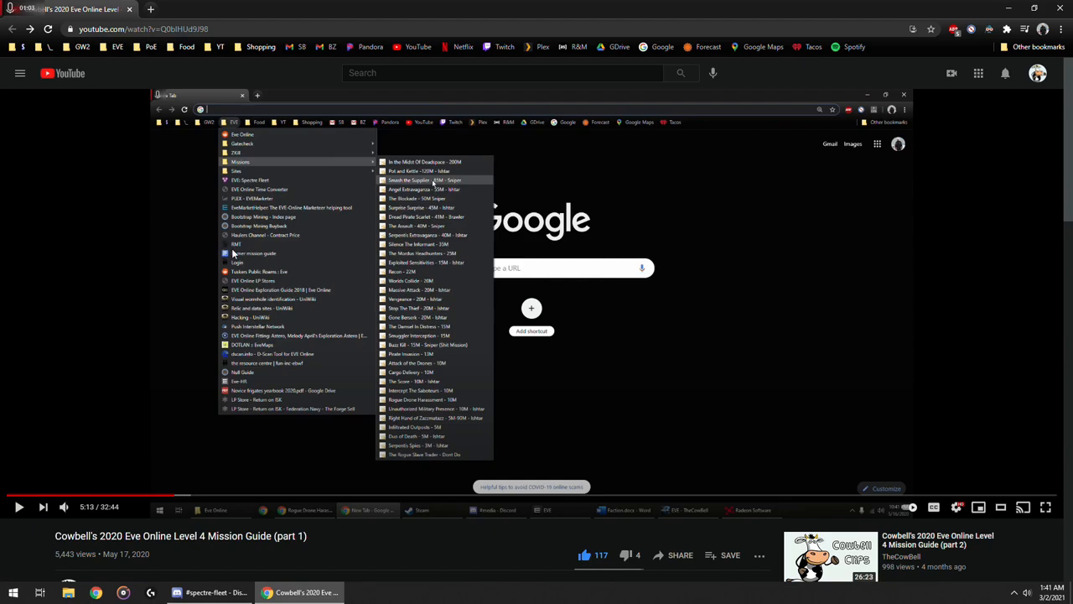
{"action": "mouse_move", "coordinate": [239, 254]}
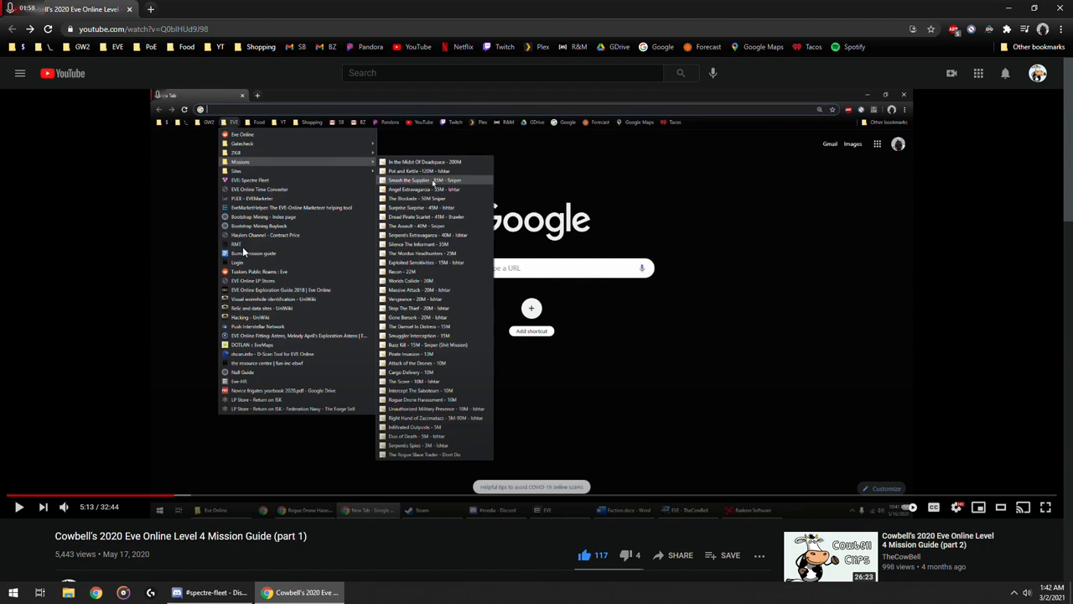
{"action": "mouse_move", "coordinate": [226, 234]}
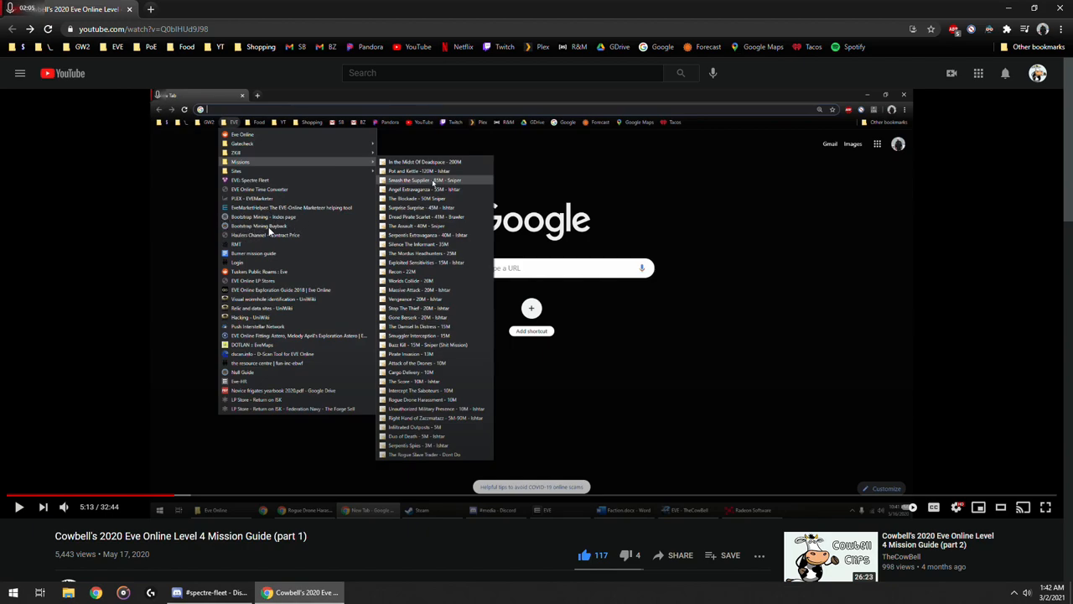
{"action": "mouse_move", "coordinate": [272, 233]}
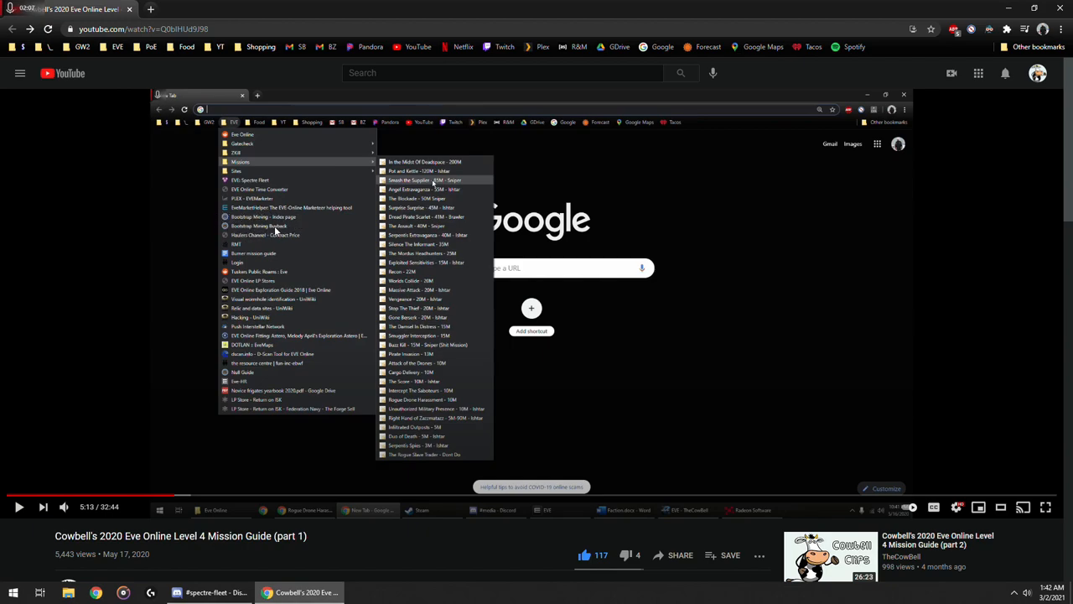
{"action": "mouse_move", "coordinate": [294, 233]}
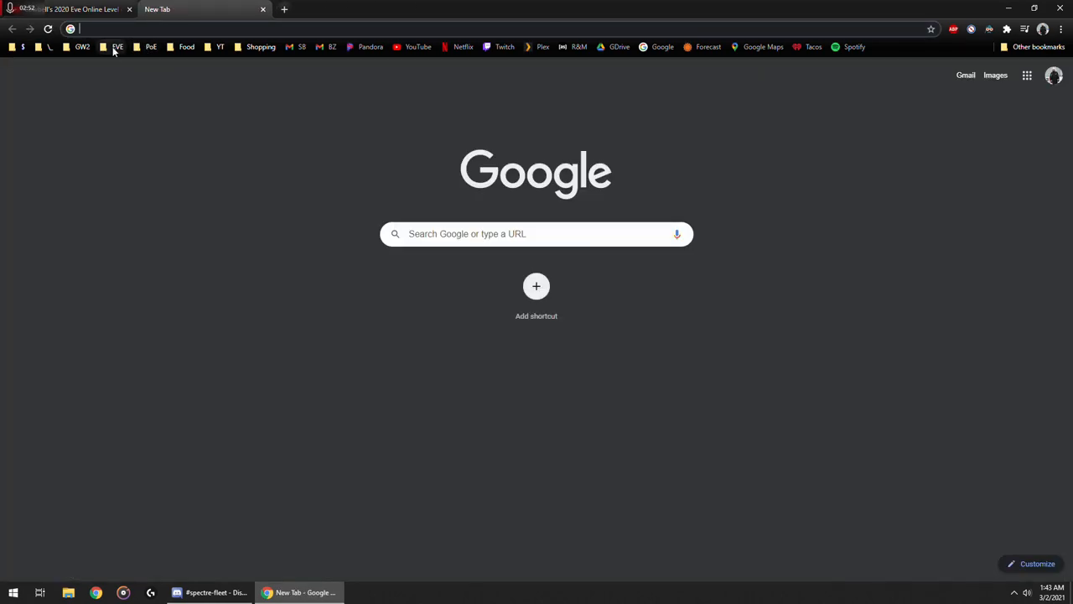
Step: Load the Dodixie to Jita Gatecheck bookmark and switch to the 12-jump shortest route
{"action": "left_click", "coordinate": [117, 46]}
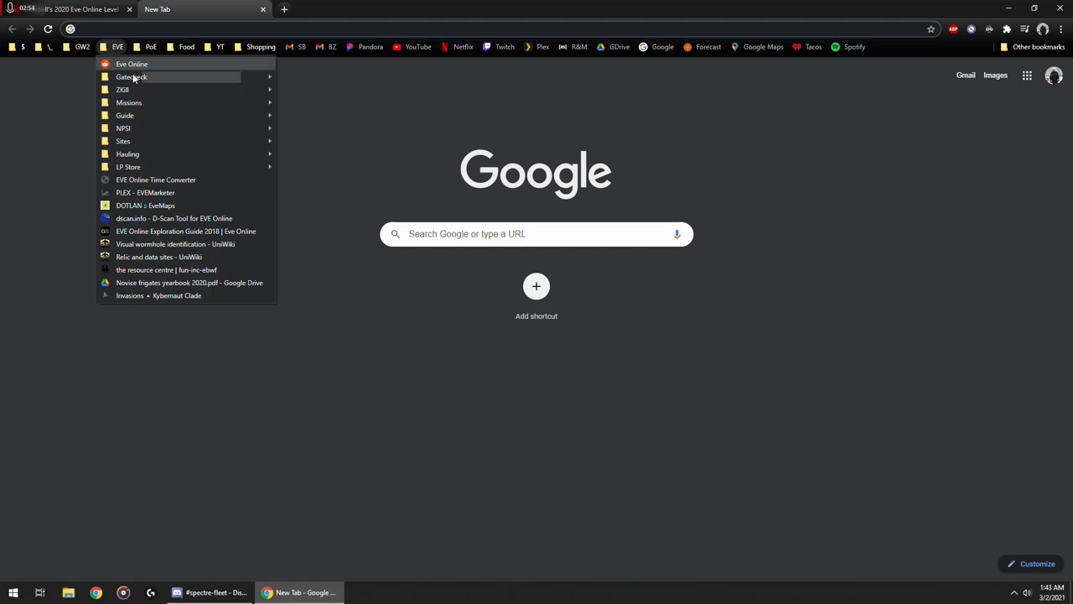
{"action": "mouse_move", "coordinate": [132, 77]}
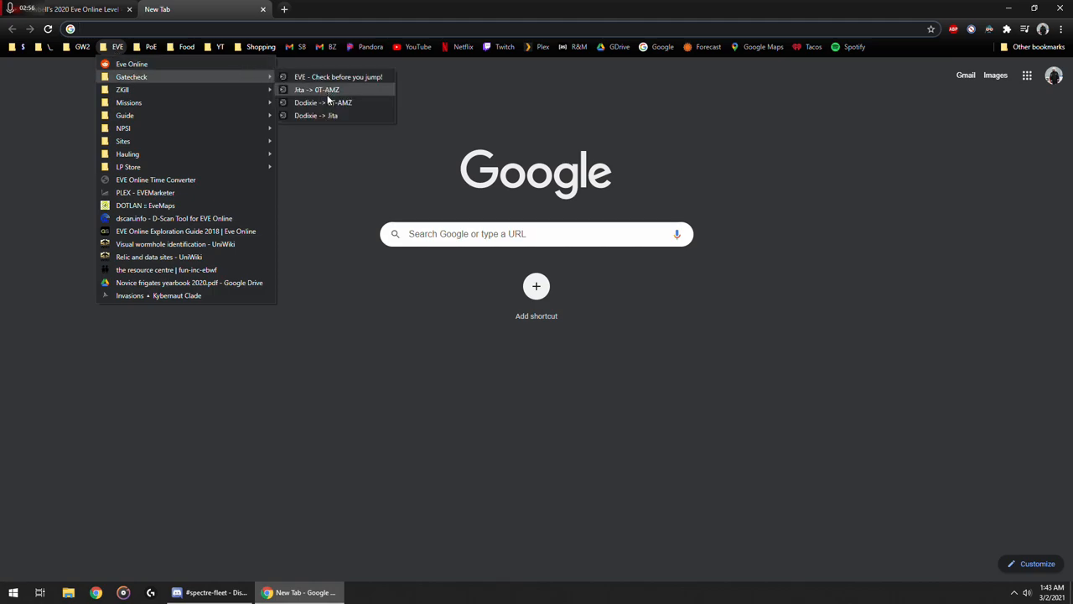
{"action": "mouse_move", "coordinate": [316, 115]}
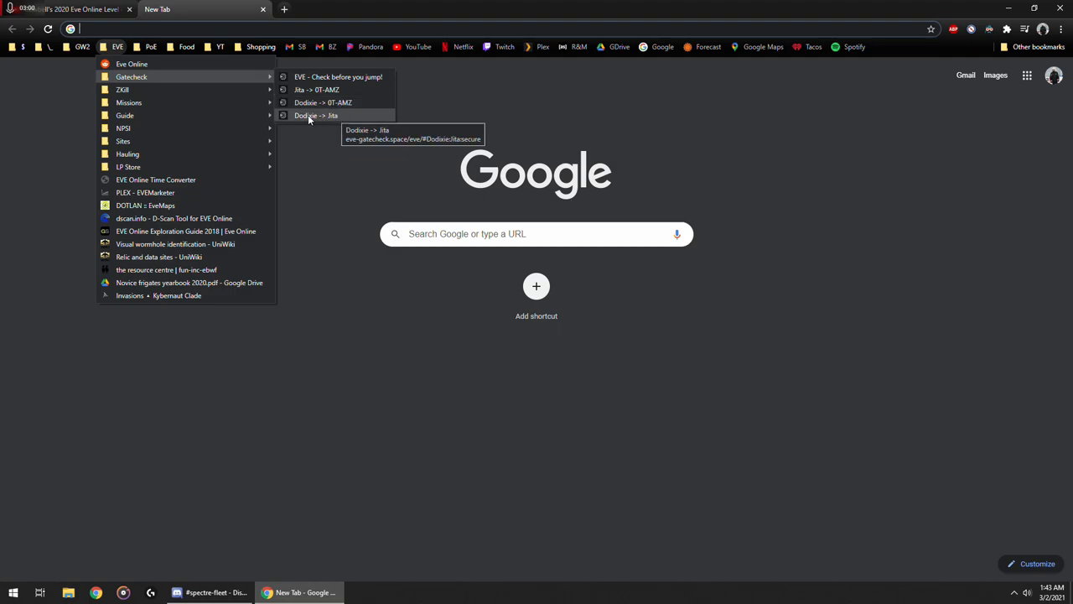
{"action": "left_click", "coordinate": [317, 115]}
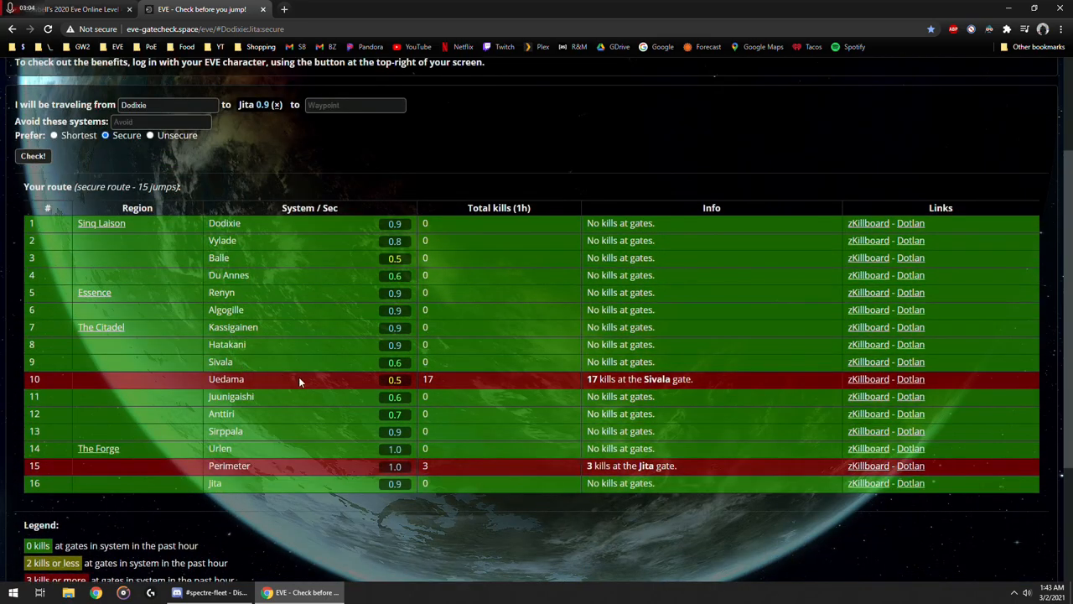
{"action": "mouse_move", "coordinate": [446, 390]}
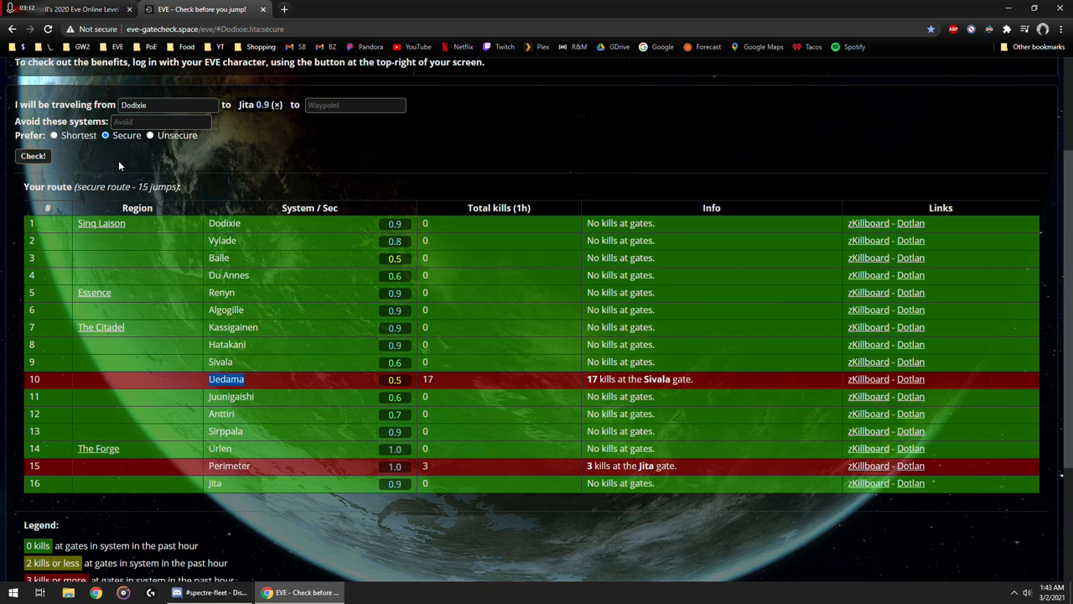
{"action": "left_click", "coordinate": [54, 135]}
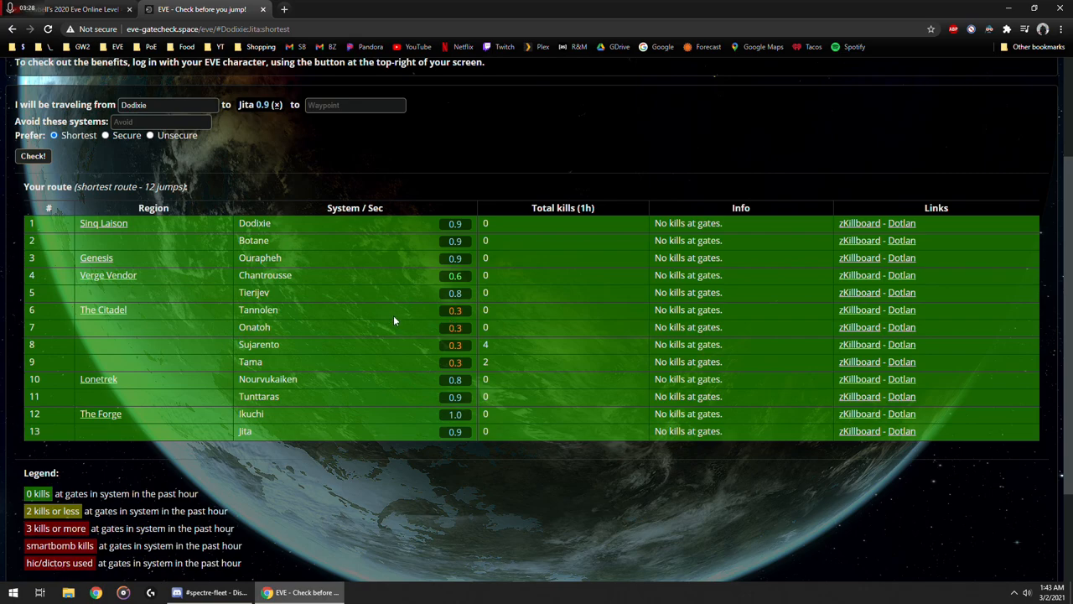
Step: Reopen the EVE bookmarks folder to reach the ZKill zKillboard links
{"action": "left_click", "coordinate": [117, 46]}
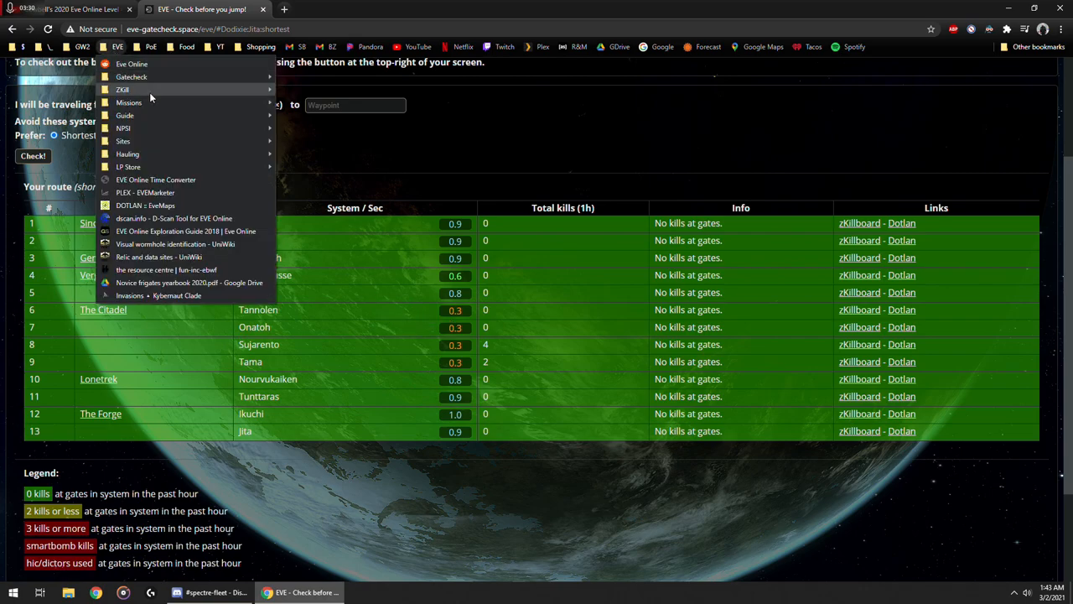
{"action": "mouse_move", "coordinate": [122, 89]}
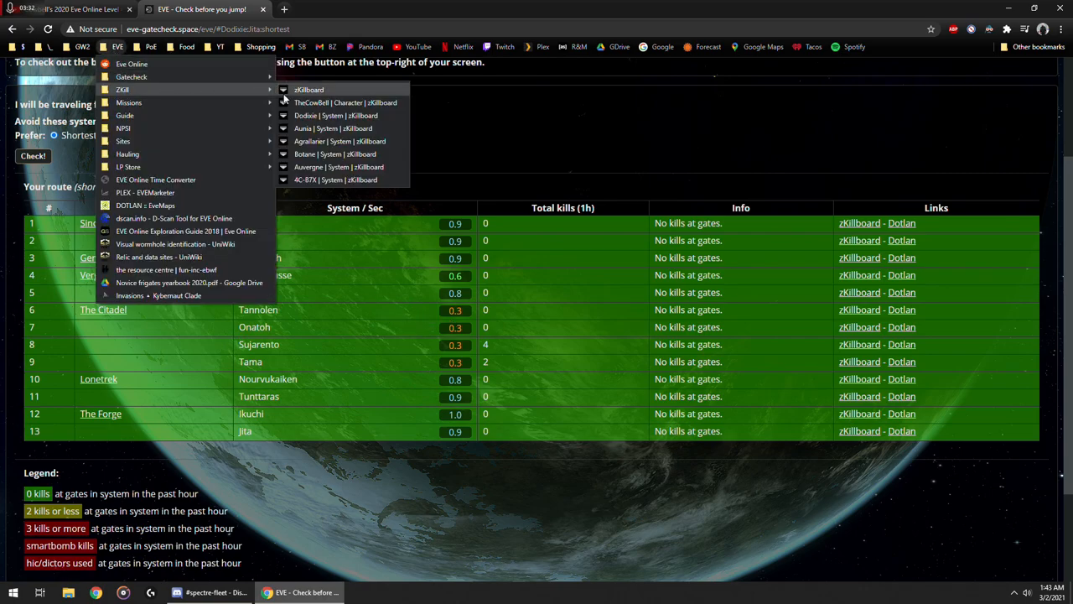
{"action": "mouse_move", "coordinate": [337, 116]}
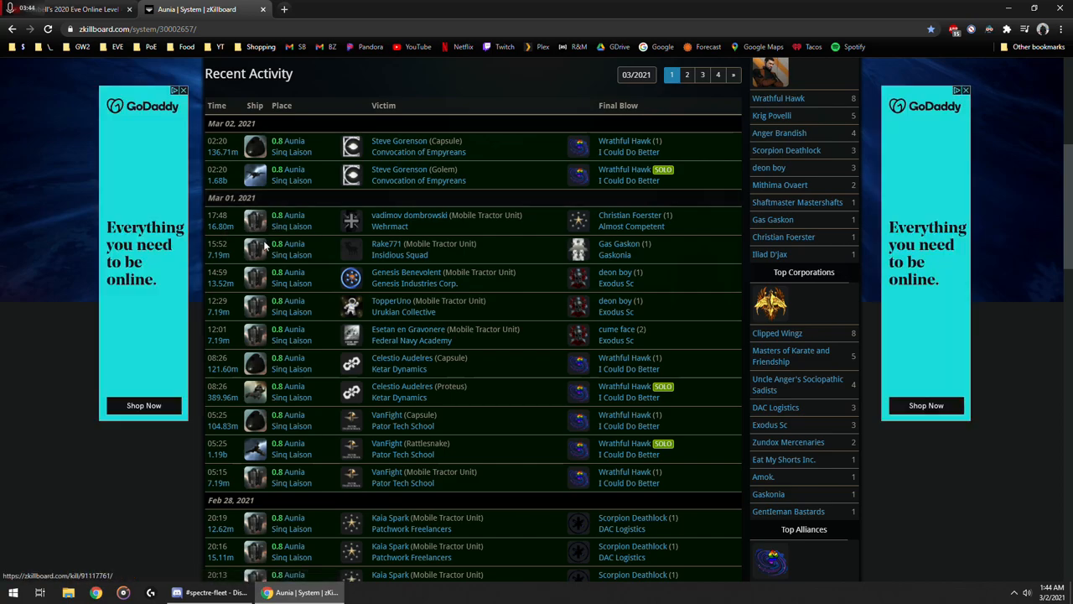
{"action": "mouse_move", "coordinate": [645, 223]}
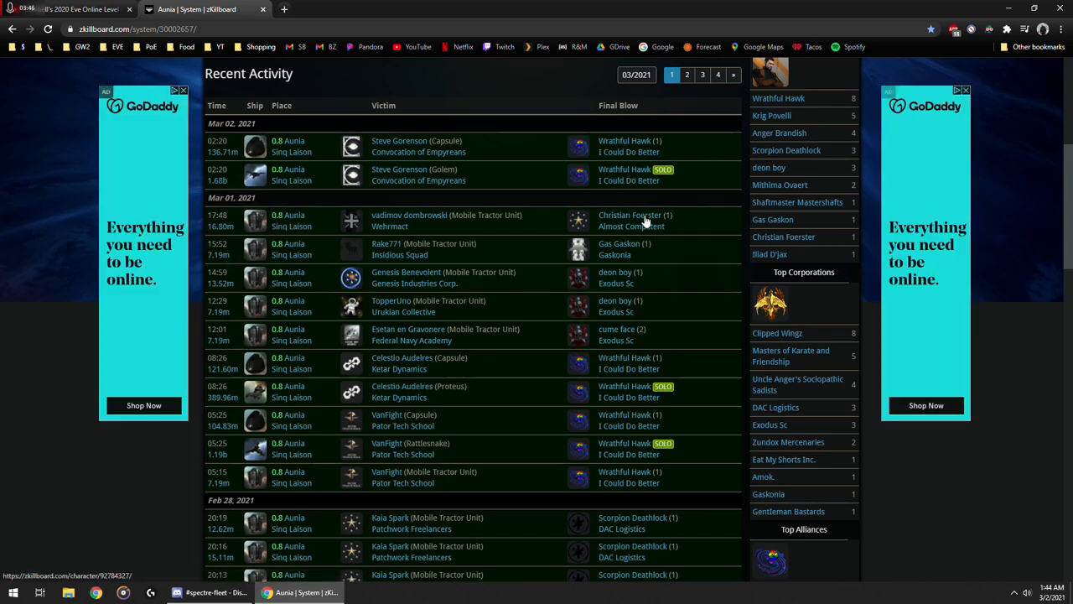
{"action": "mouse_move", "coordinate": [621, 332]}
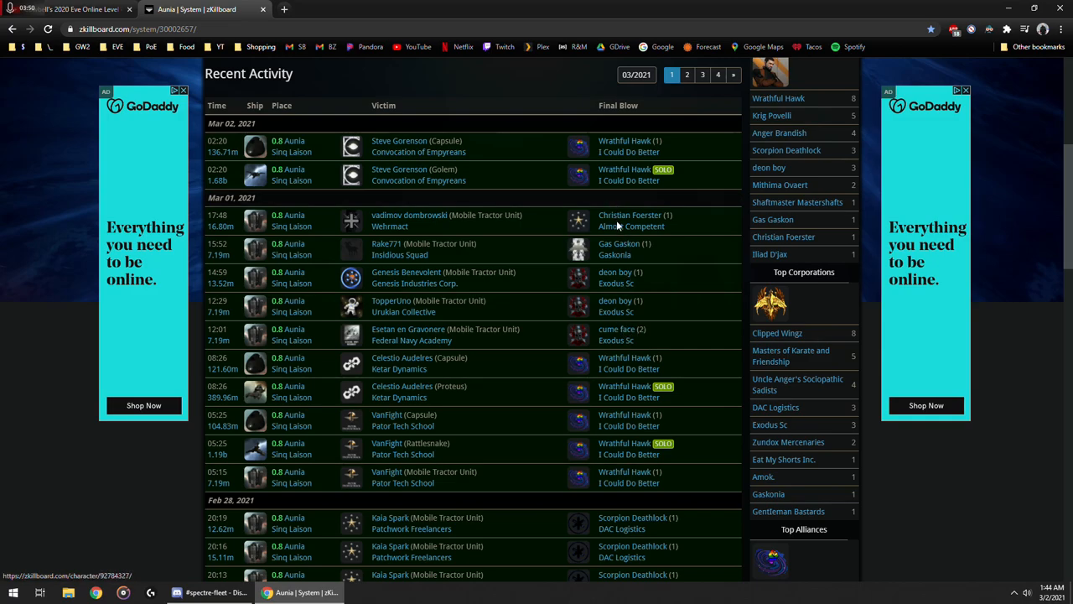
{"action": "mouse_move", "coordinate": [619, 269]}
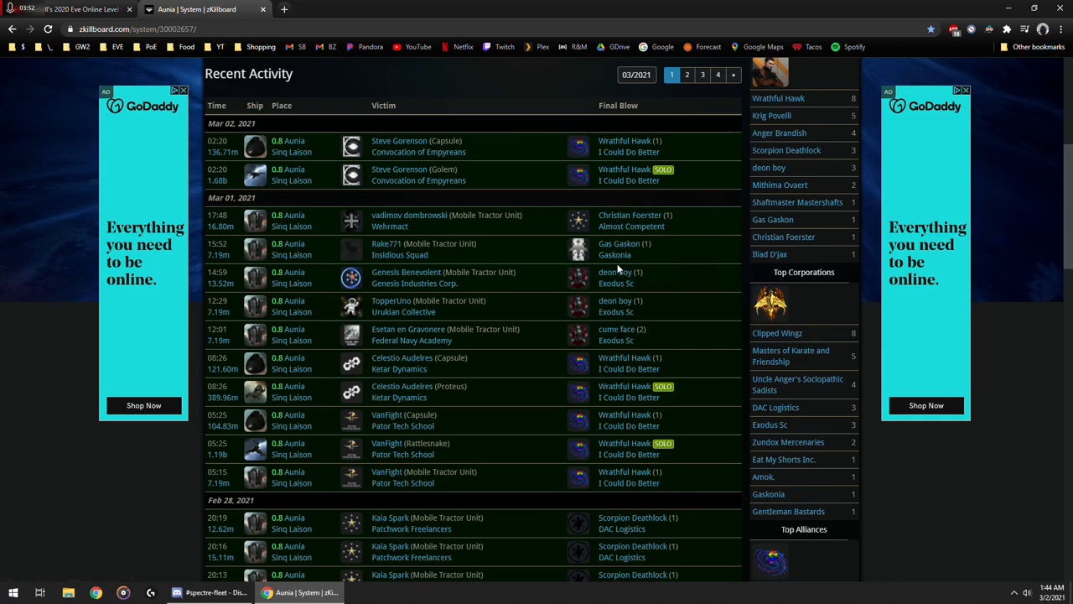
{"action": "mouse_move", "coordinate": [614, 238]}
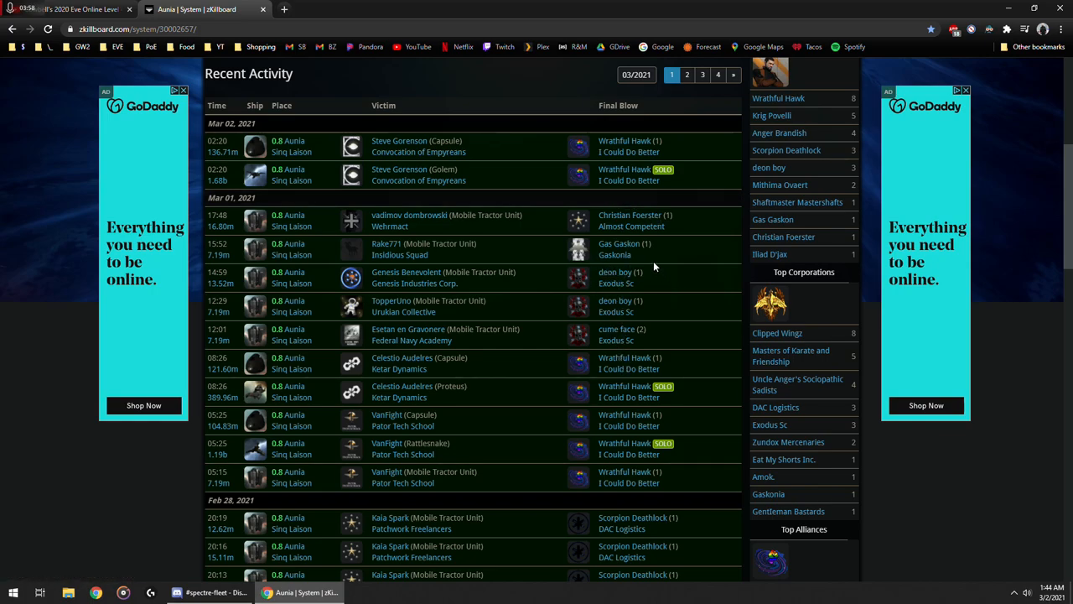
{"action": "mouse_move", "coordinate": [171, 123]}
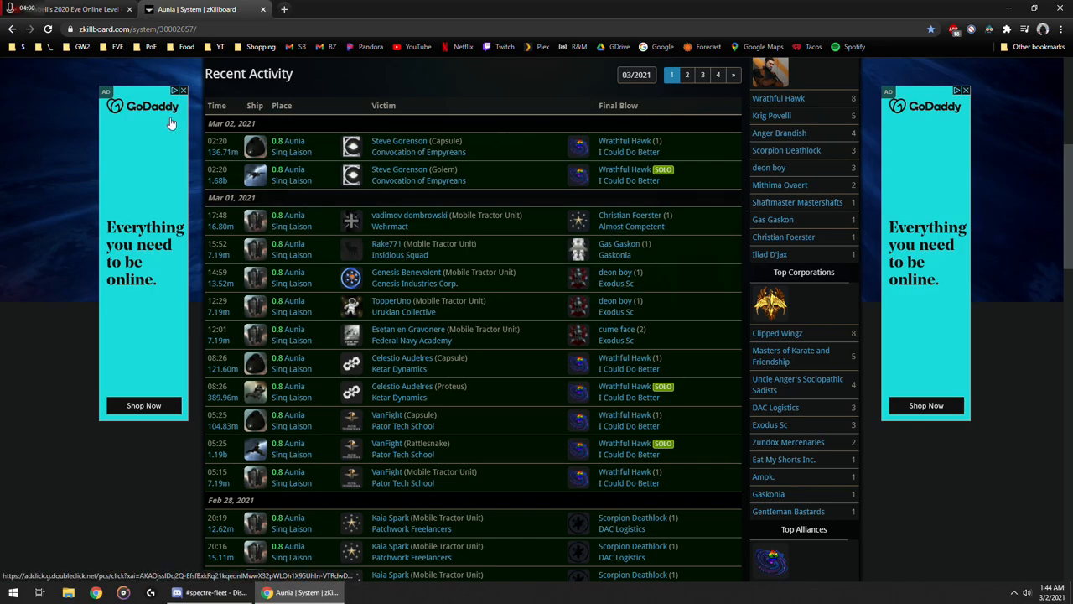
Step: Open the EVE bookmarks folder over the Aunia zKillboard page to browse its subfolders
{"action": "left_click", "coordinate": [117, 46]}
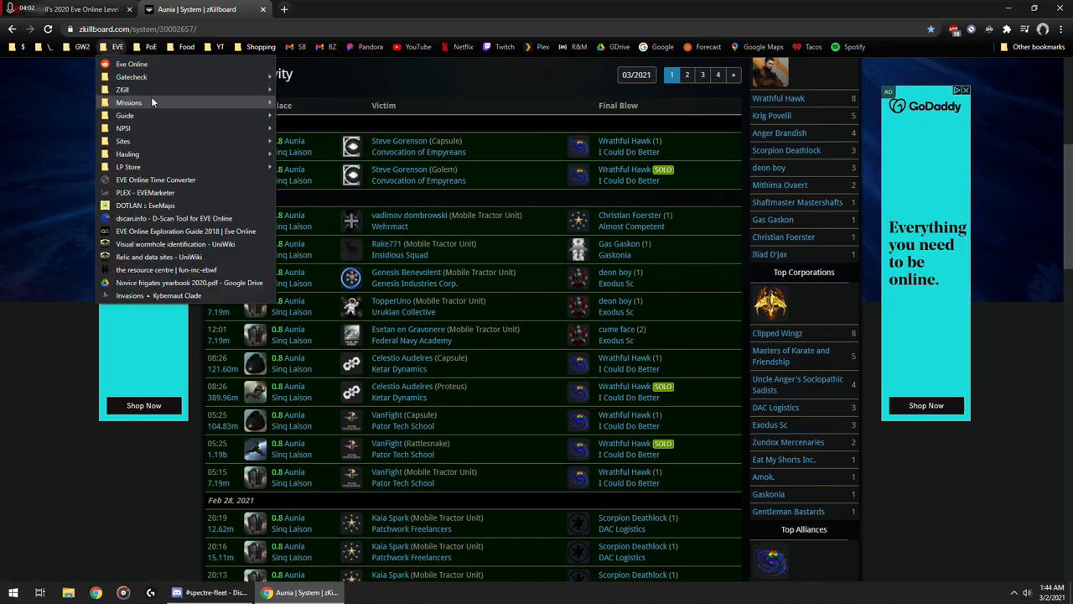
{"action": "mouse_move", "coordinate": [129, 102]}
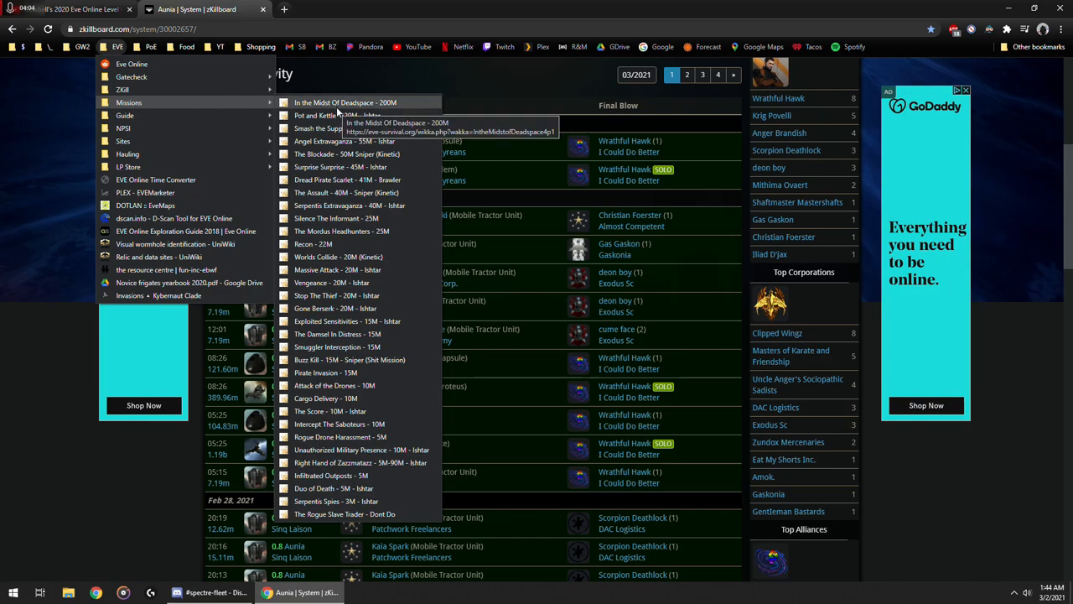
{"action": "mouse_move", "coordinate": [124, 115]}
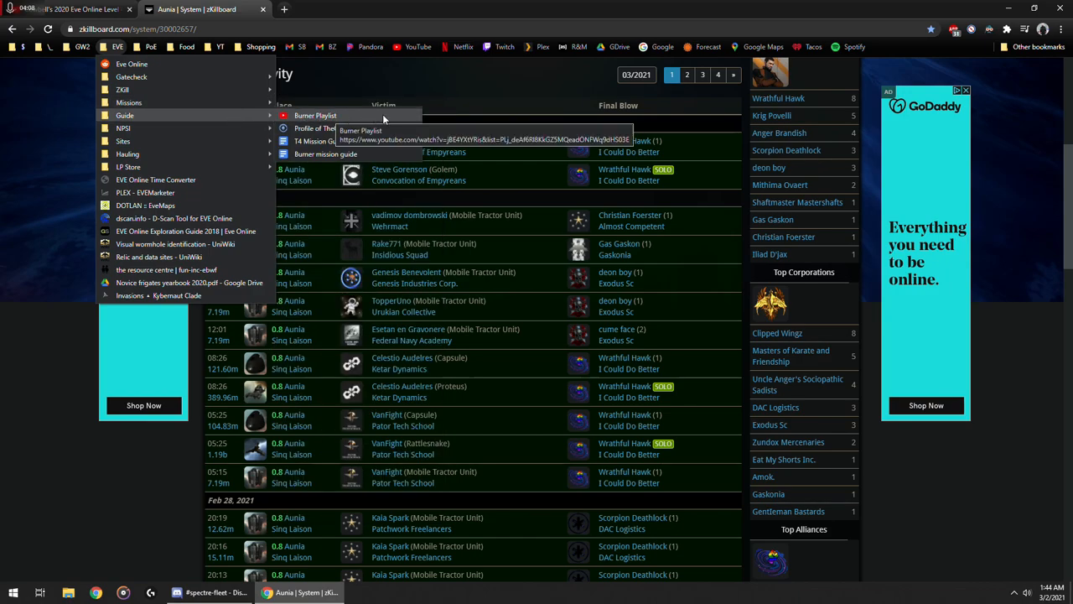
{"action": "mouse_move", "coordinate": [350, 128]}
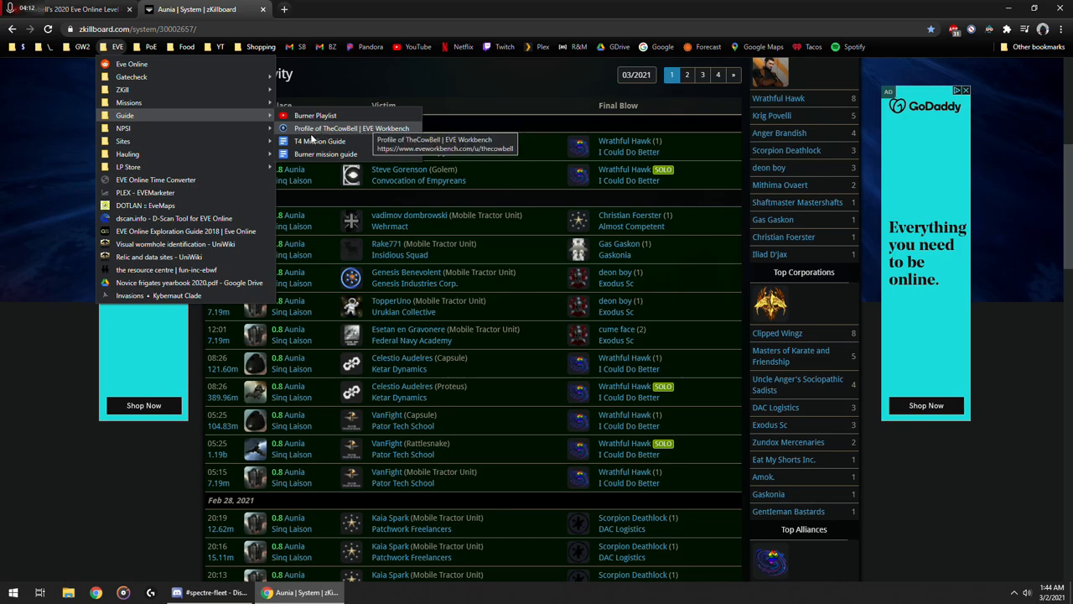
{"action": "mouse_move", "coordinate": [327, 154]}
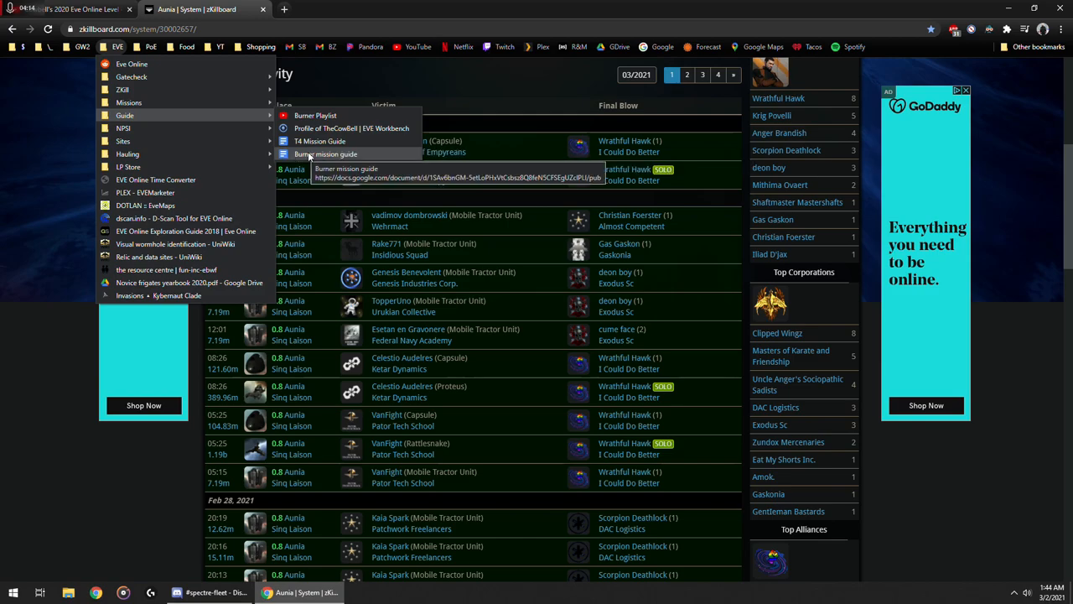
{"action": "mouse_move", "coordinate": [321, 161]}
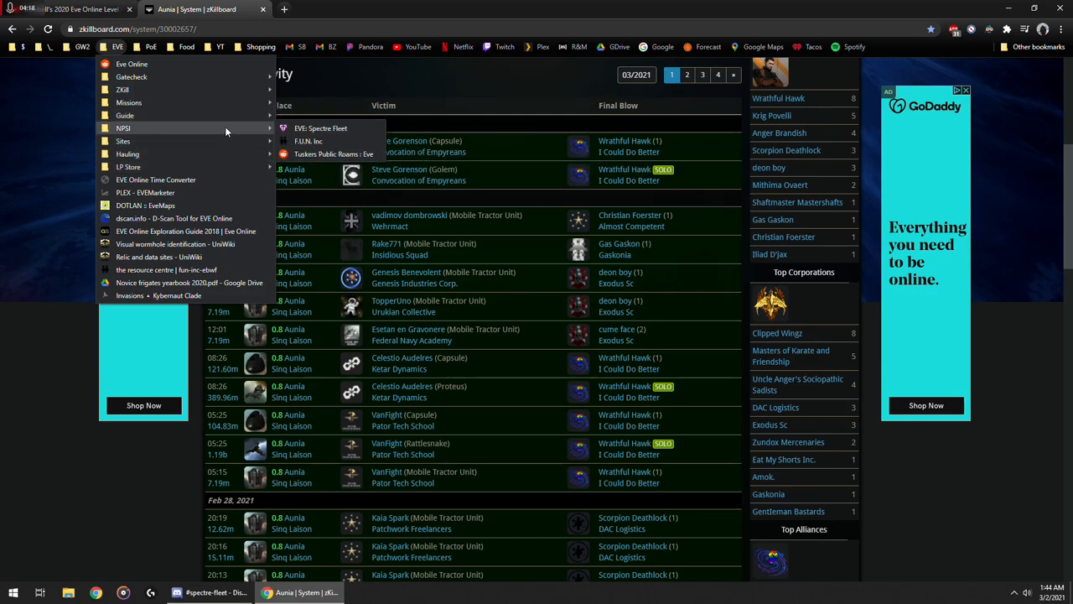
{"action": "mouse_move", "coordinate": [233, 133]}
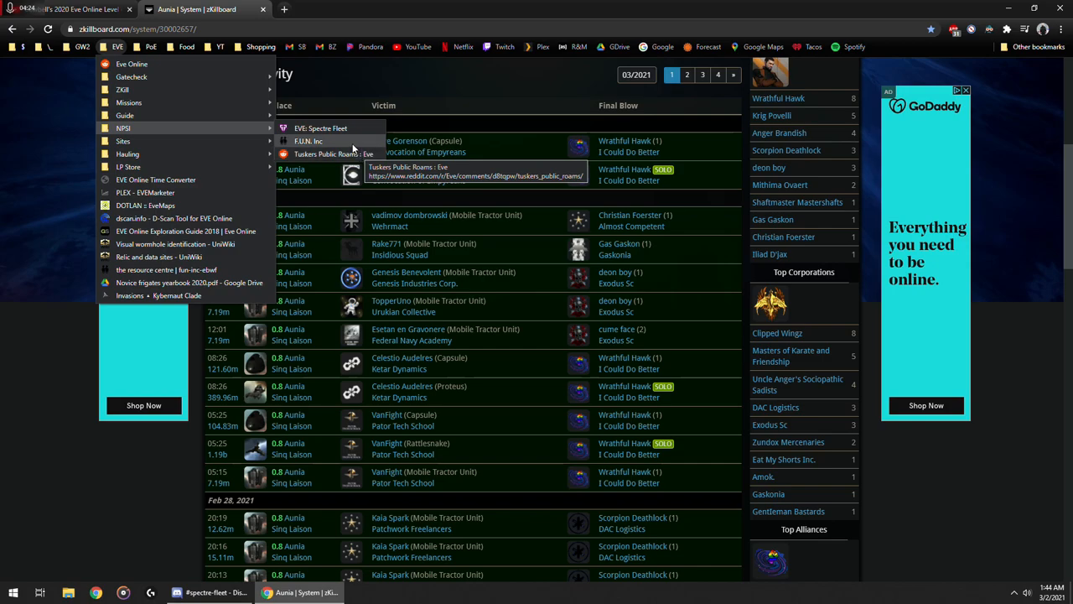
{"action": "mouse_move", "coordinate": [320, 128]}
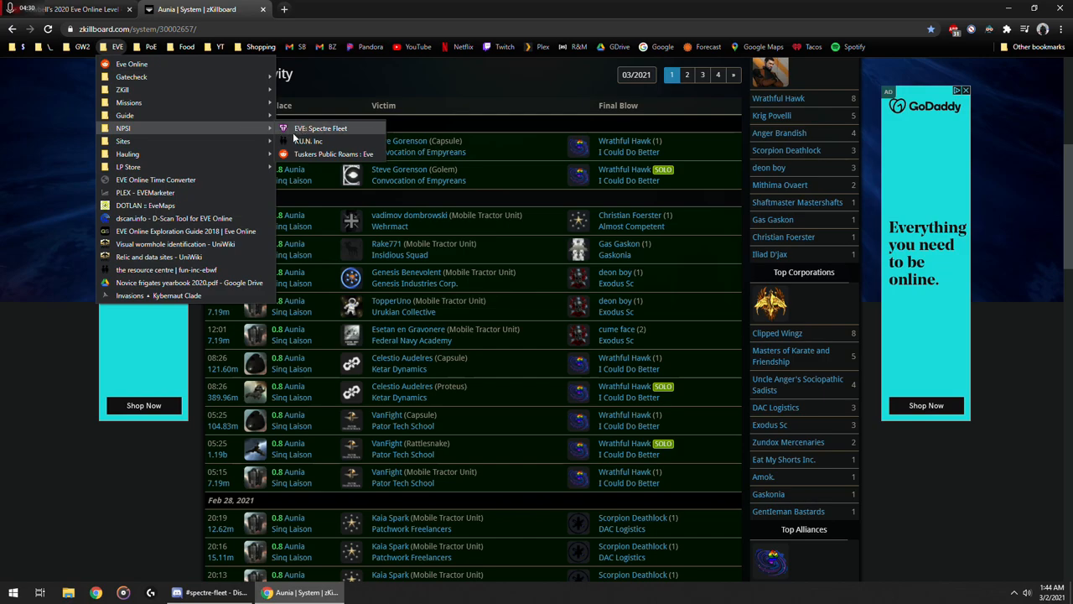
{"action": "mouse_move", "coordinate": [123, 141]}
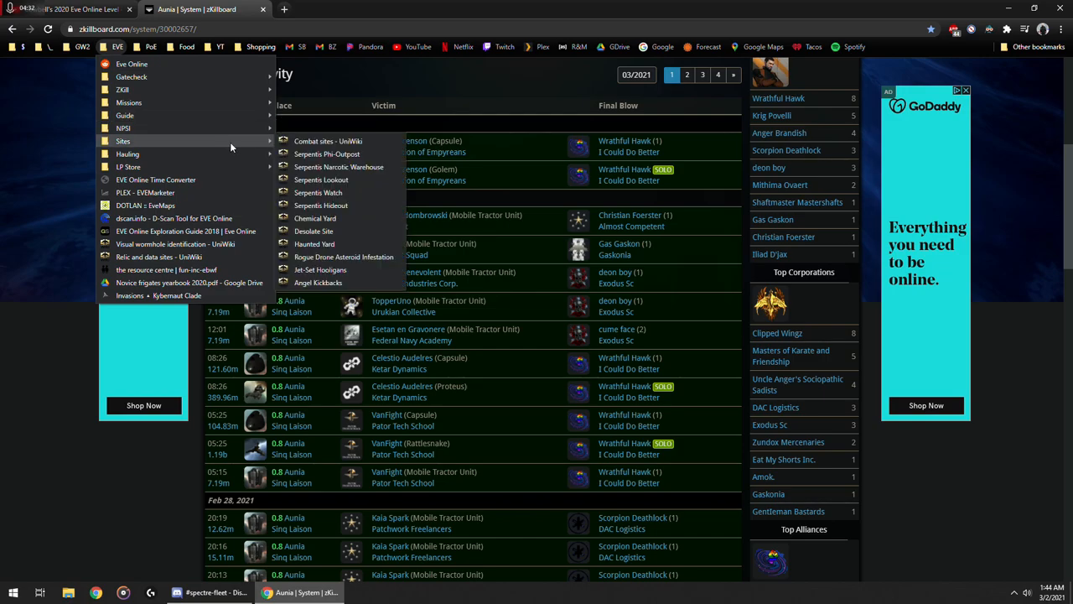
{"action": "mouse_move", "coordinate": [246, 143]}
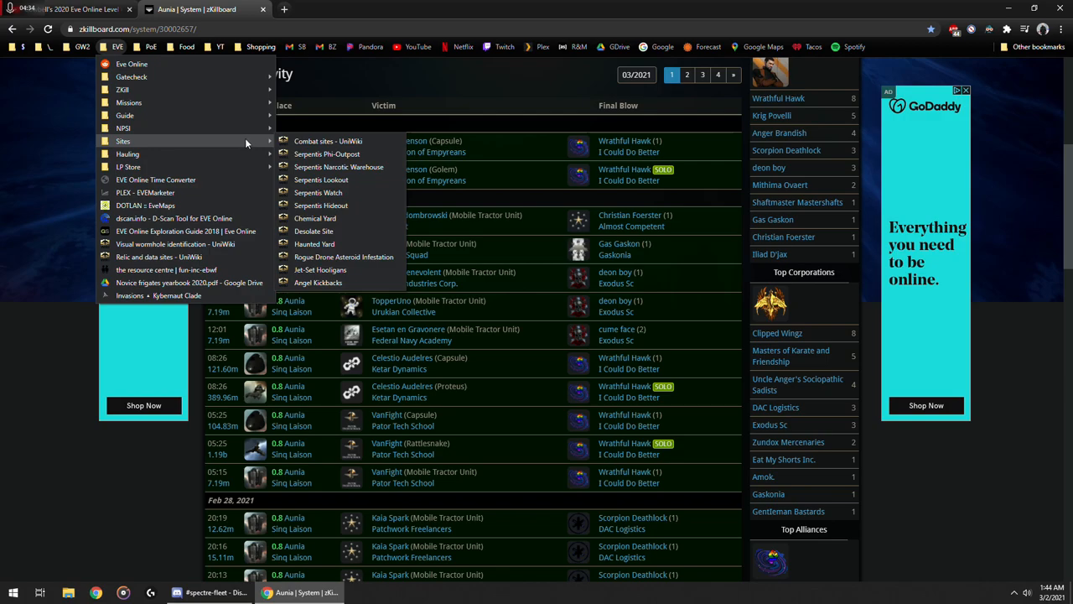
{"action": "mouse_move", "coordinate": [348, 192]}
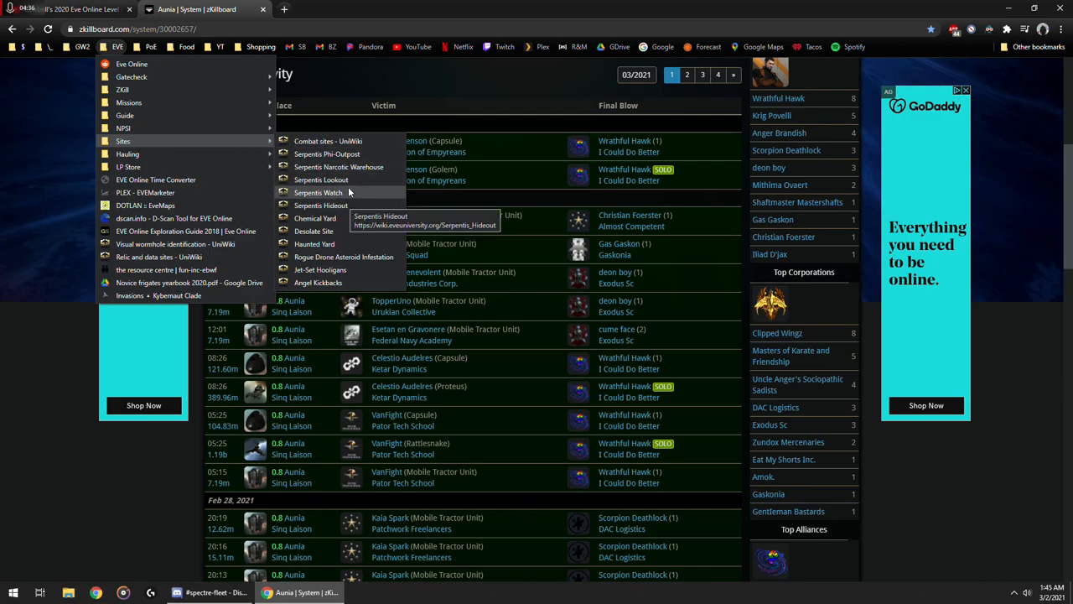
{"action": "mouse_move", "coordinate": [318, 180]}
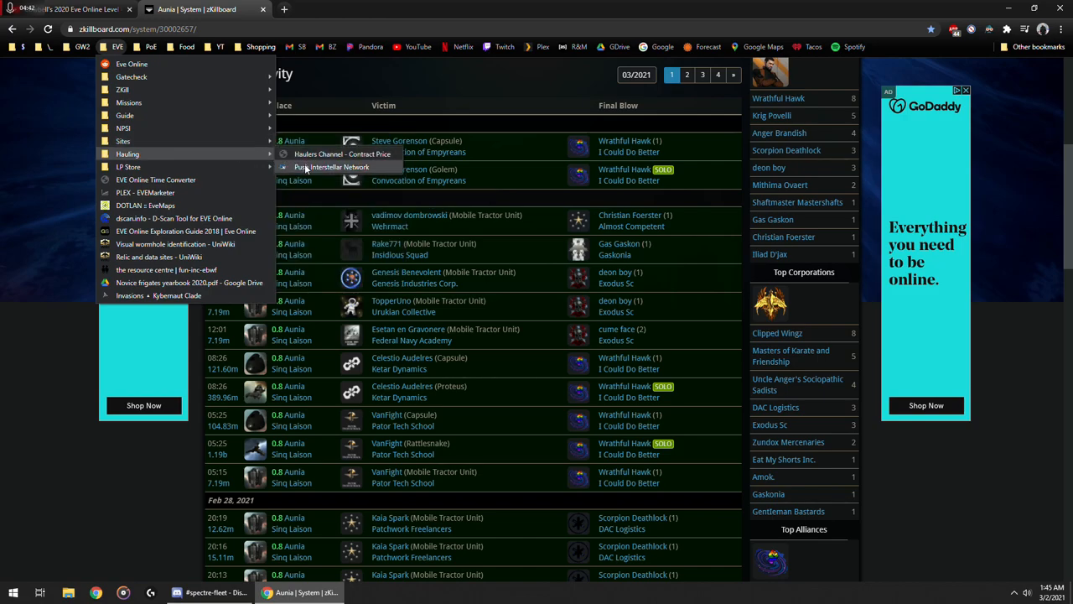
{"action": "mouse_move", "coordinate": [332, 167]}
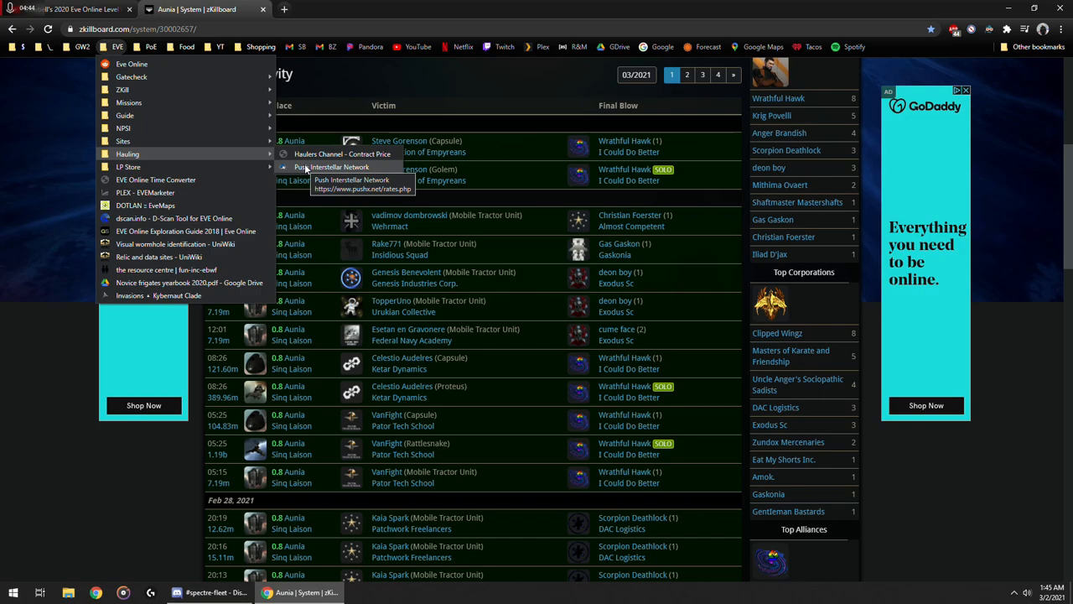
{"action": "mouse_move", "coordinate": [128, 166]}
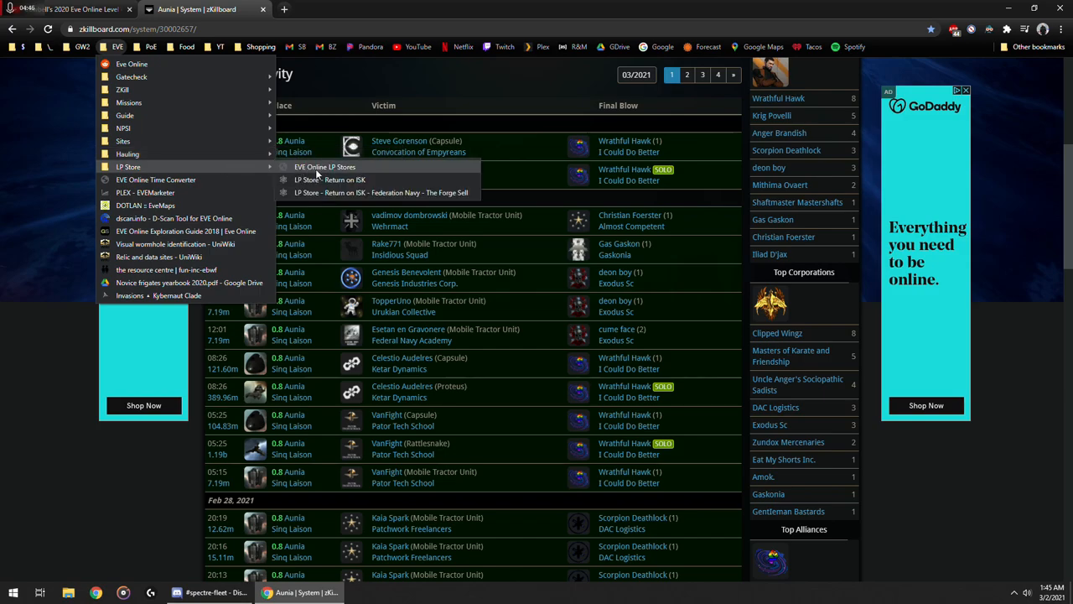
{"action": "mouse_move", "coordinate": [381, 193]}
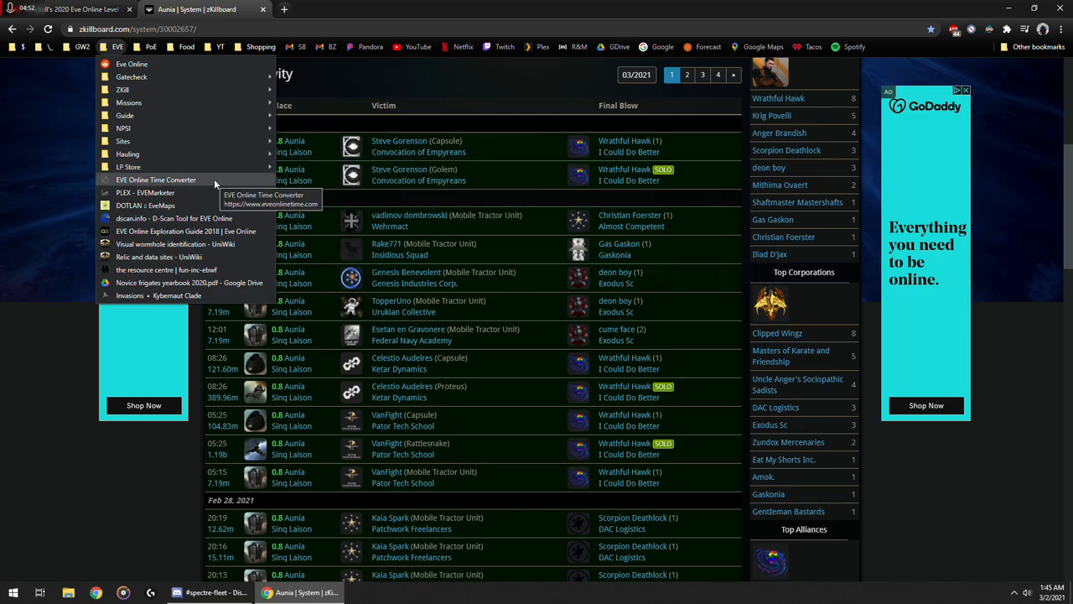
Step: Load eveonlinetime.com, converting EVE time 08:45 to 1:45 AM local
{"action": "left_click", "coordinate": [155, 179]}
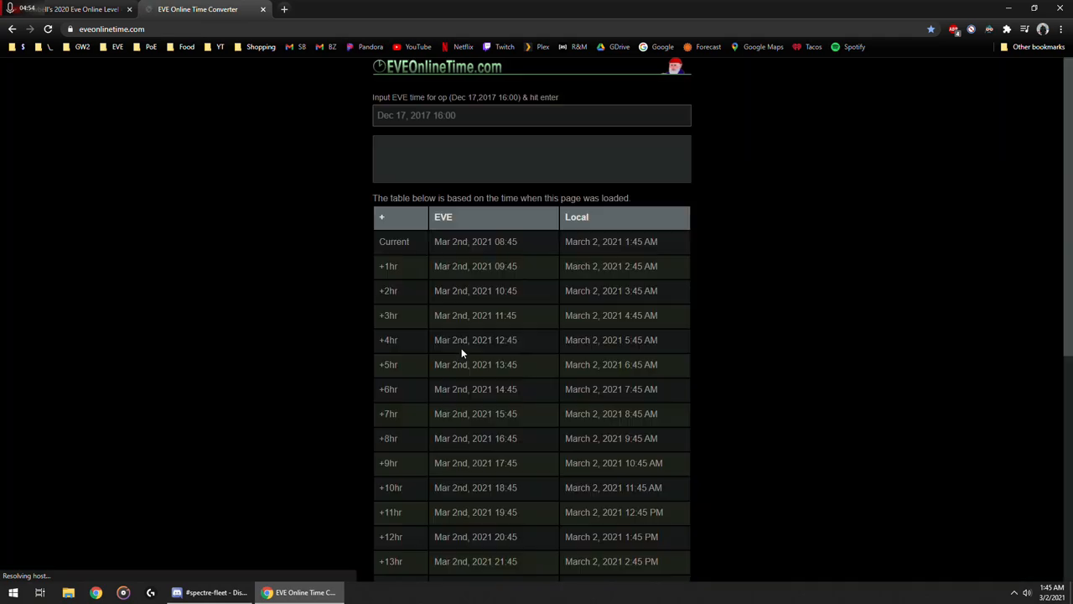
{"action": "mouse_move", "coordinate": [539, 261]}
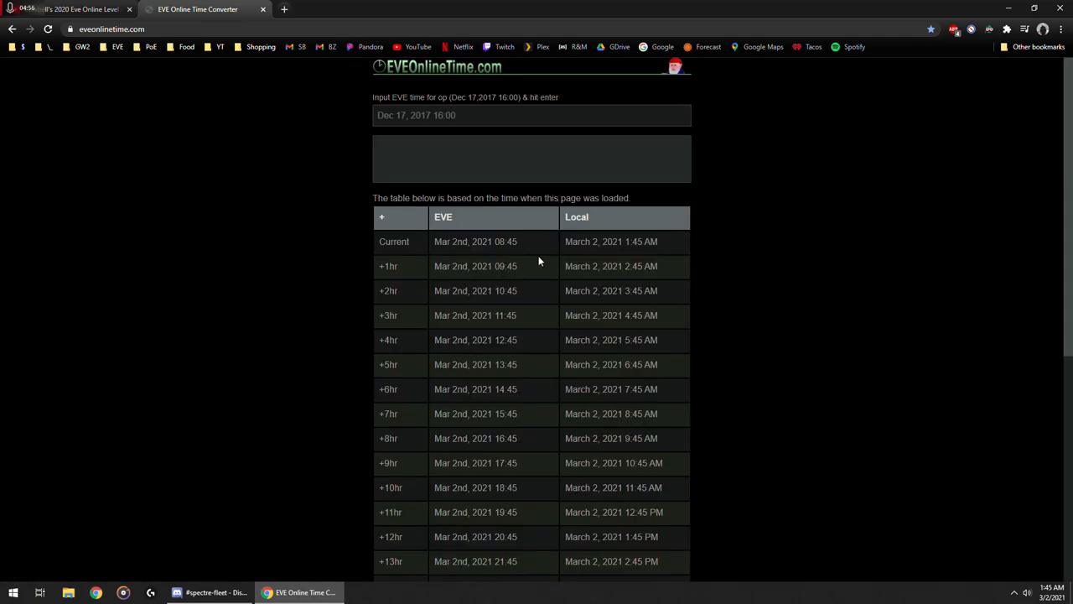
{"action": "mouse_move", "coordinate": [524, 246]}
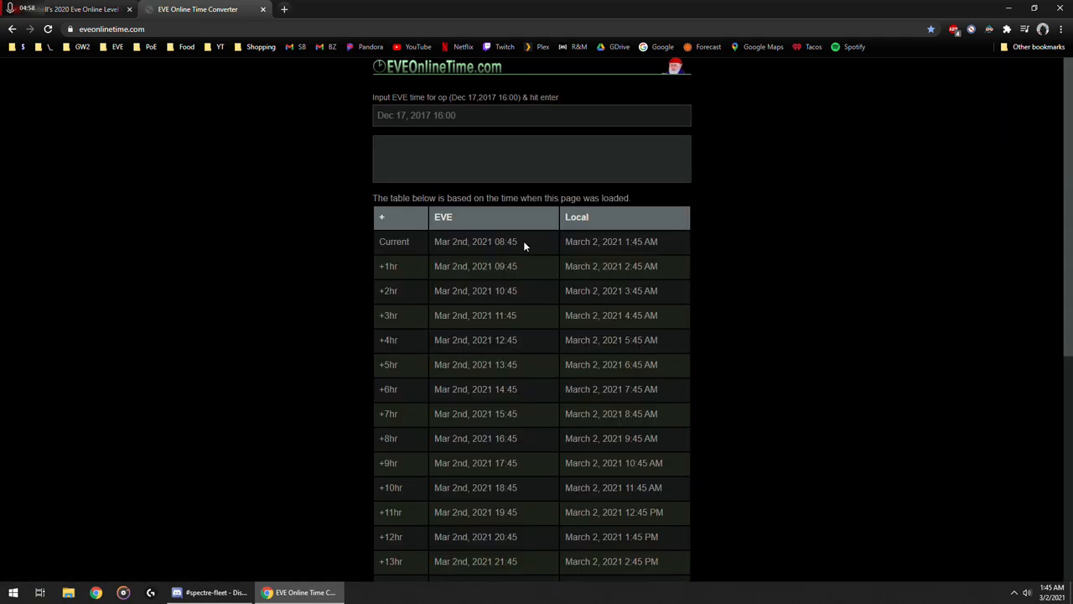
{"action": "mouse_move", "coordinate": [452, 252]}
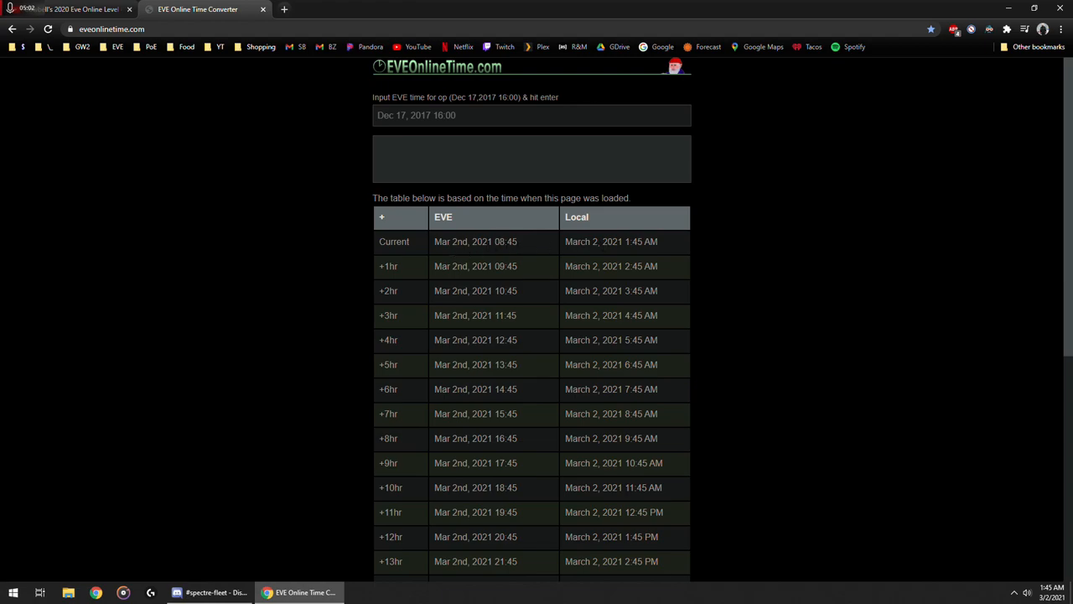
{"action": "mouse_move", "coordinate": [120, 65]}
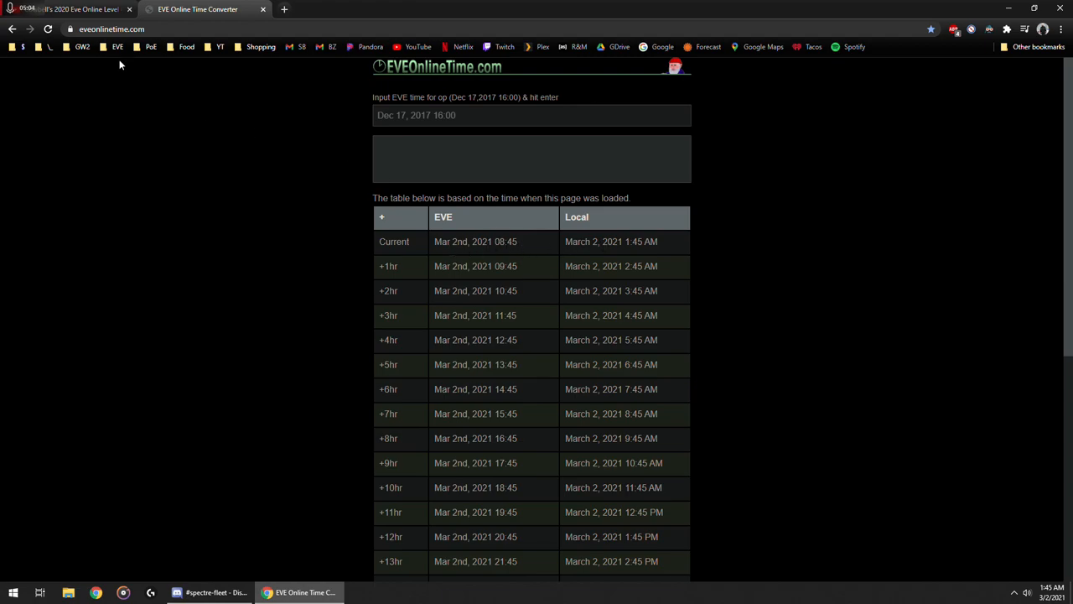
Step: Open the EVE bookmarks folder over the time converter to view its LP Store and other links
{"action": "left_click", "coordinate": [117, 46]}
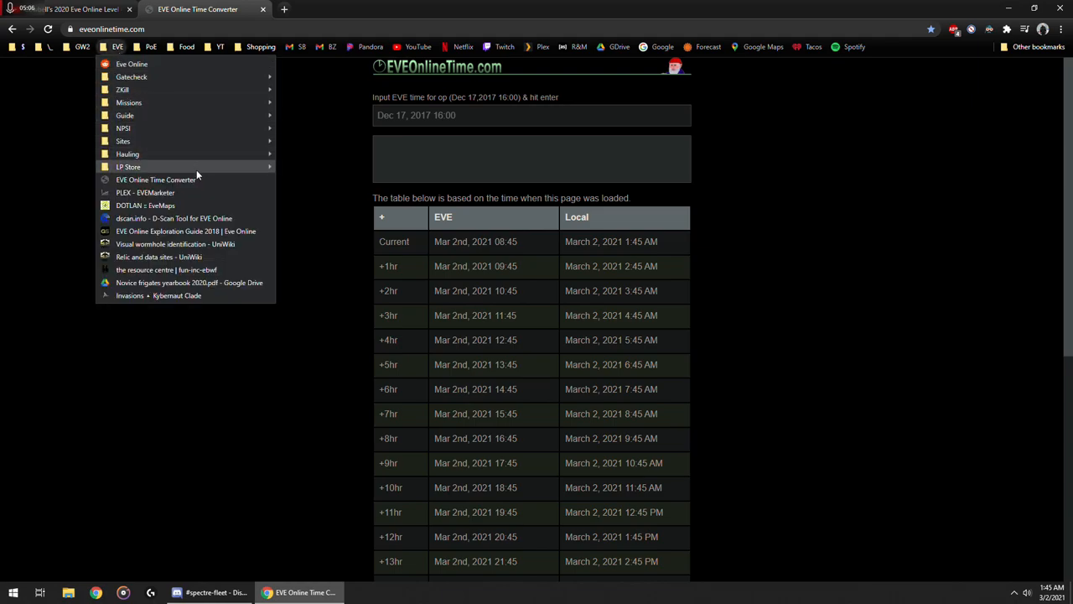
{"action": "mouse_move", "coordinate": [197, 197]}
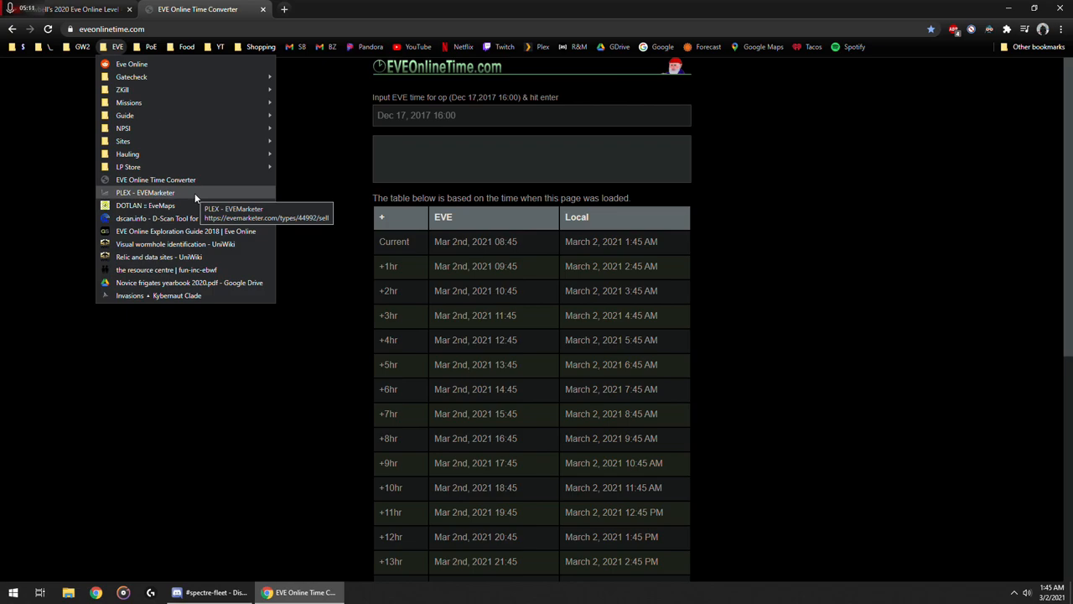
{"action": "mouse_move", "coordinate": [145, 205]}
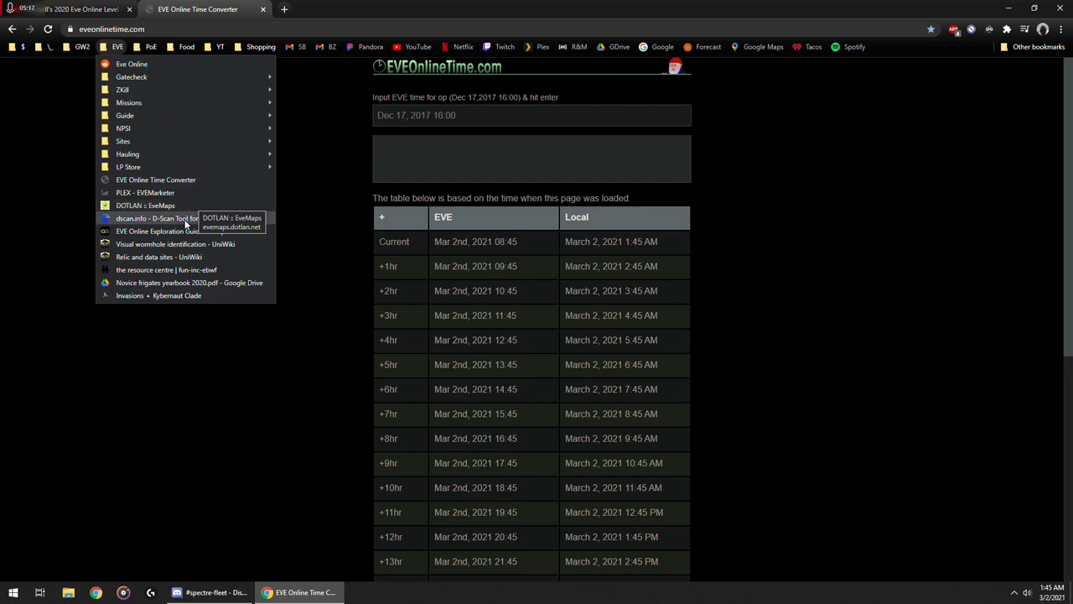
{"action": "mouse_move", "coordinate": [157, 218]}
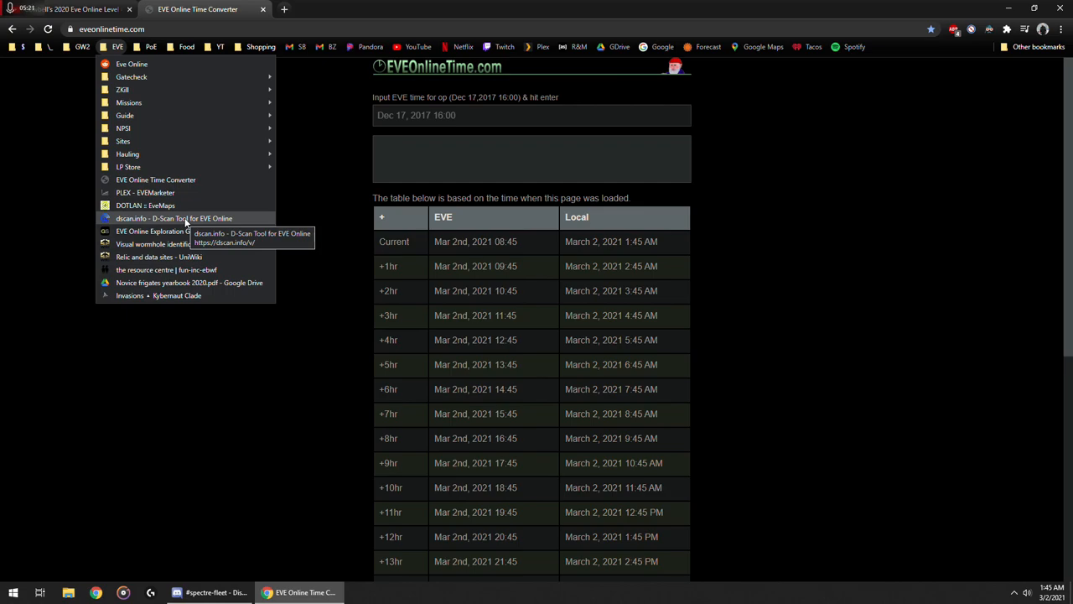
{"action": "mouse_move", "coordinate": [185, 221]}
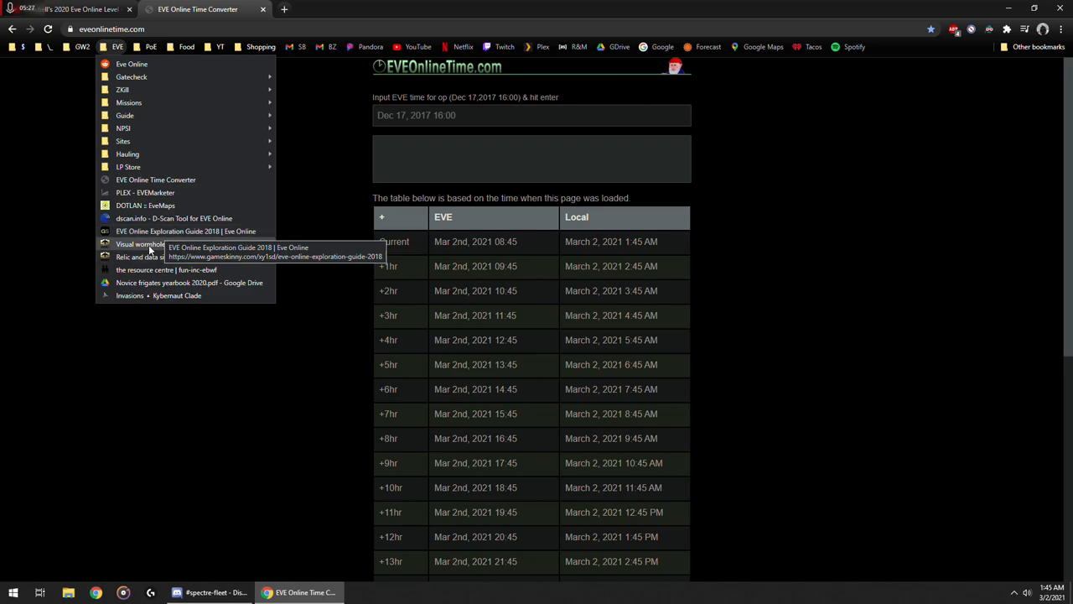
{"action": "mouse_move", "coordinate": [149, 244]}
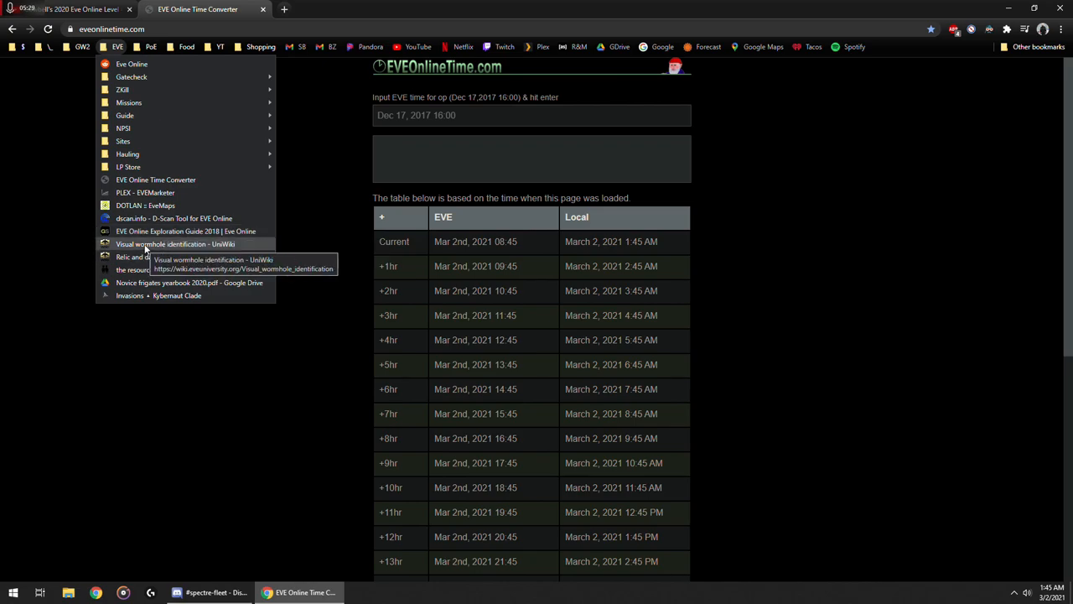
{"action": "mouse_move", "coordinate": [209, 244]}
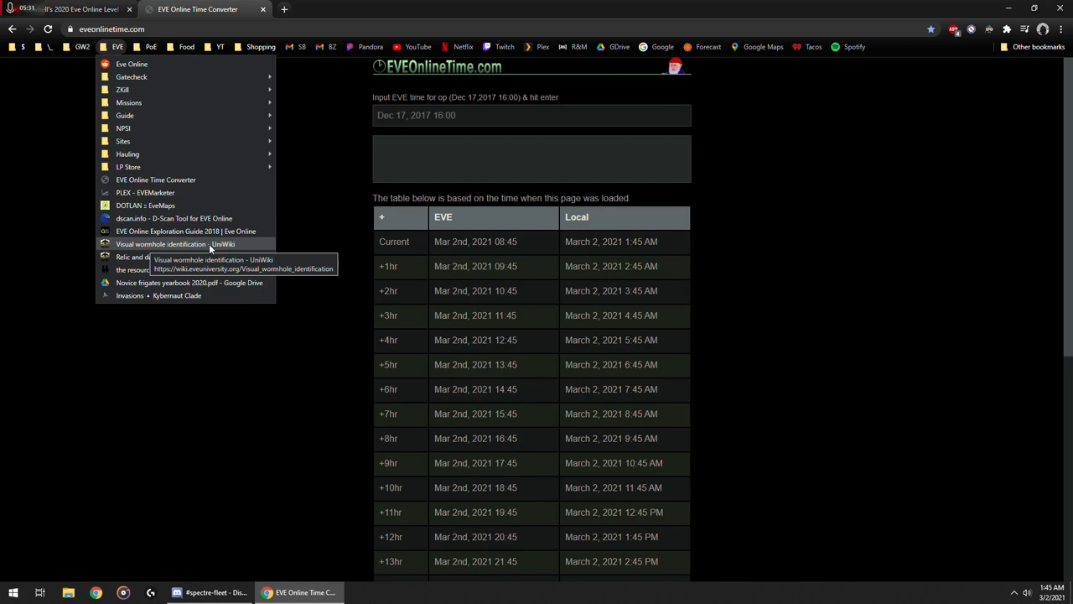
{"action": "mouse_move", "coordinate": [134, 257]}
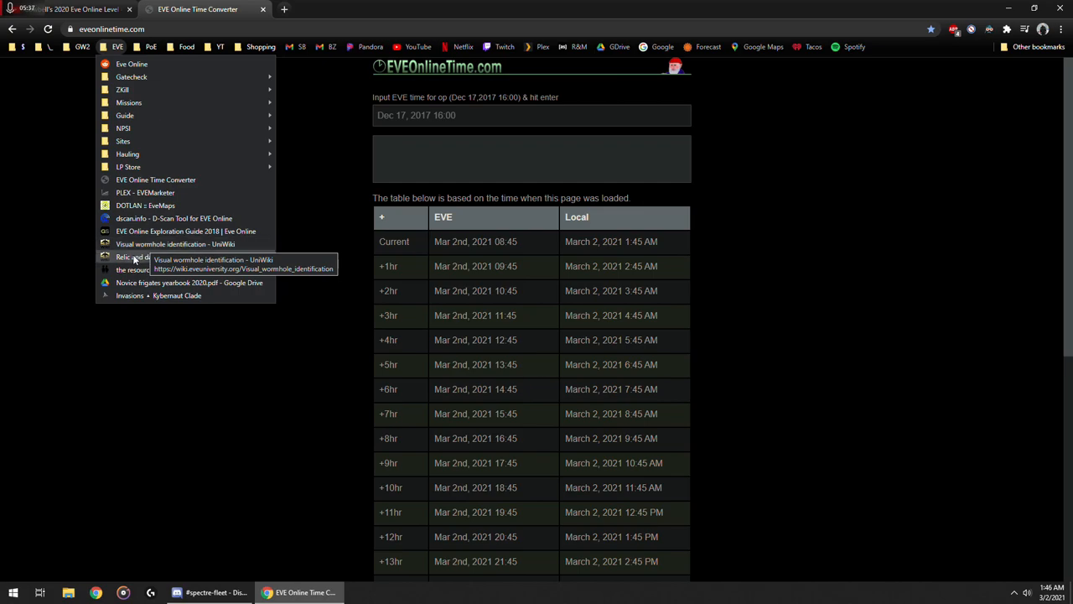
{"action": "mouse_move", "coordinate": [159, 256]}
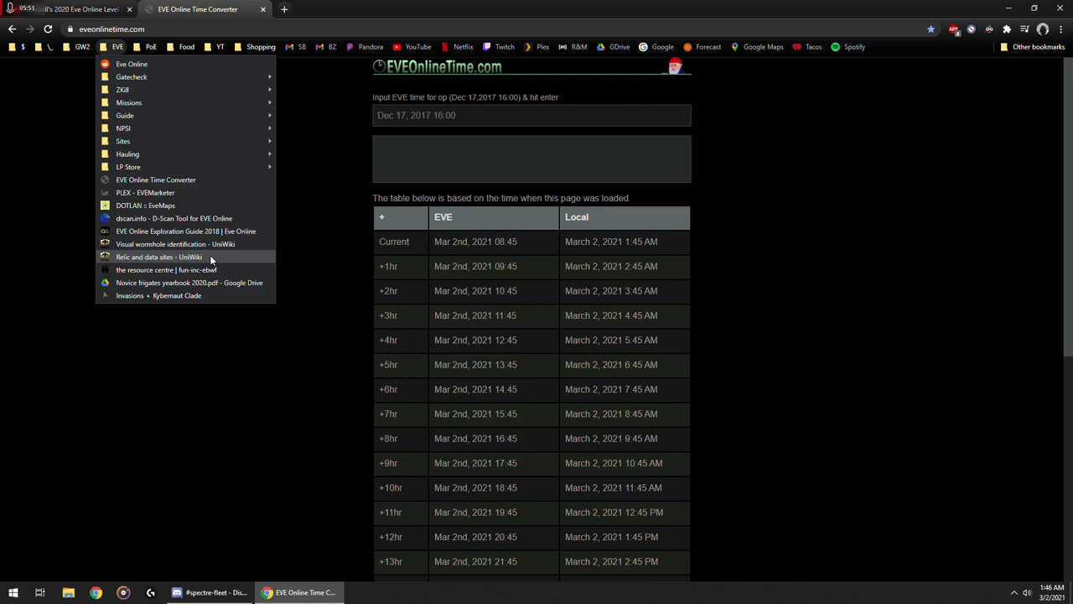
{"action": "mouse_move", "coordinate": [215, 260]}
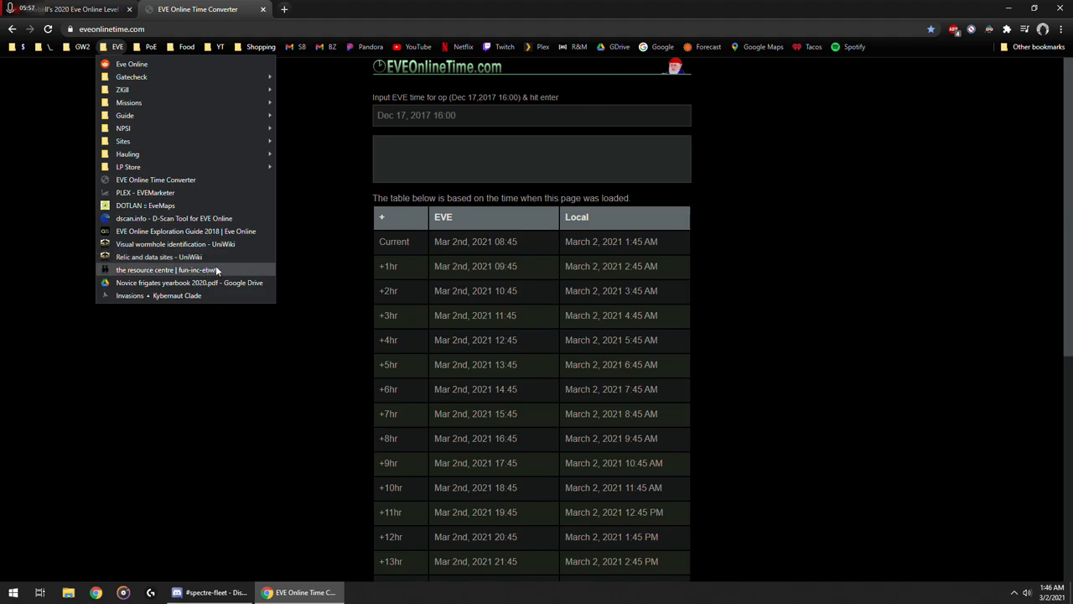
Step: Load the F.U.N. Inc. Resource Centre links page, then reopen the EVE bookmarks folder
{"action": "left_click", "coordinate": [166, 269]}
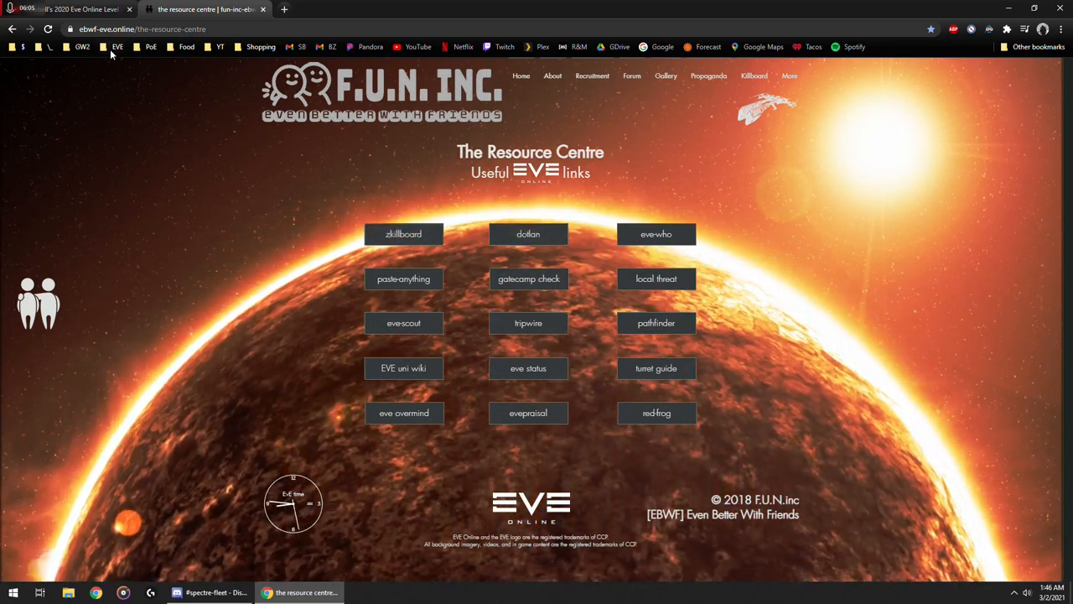
{"action": "left_click", "coordinate": [117, 46]}
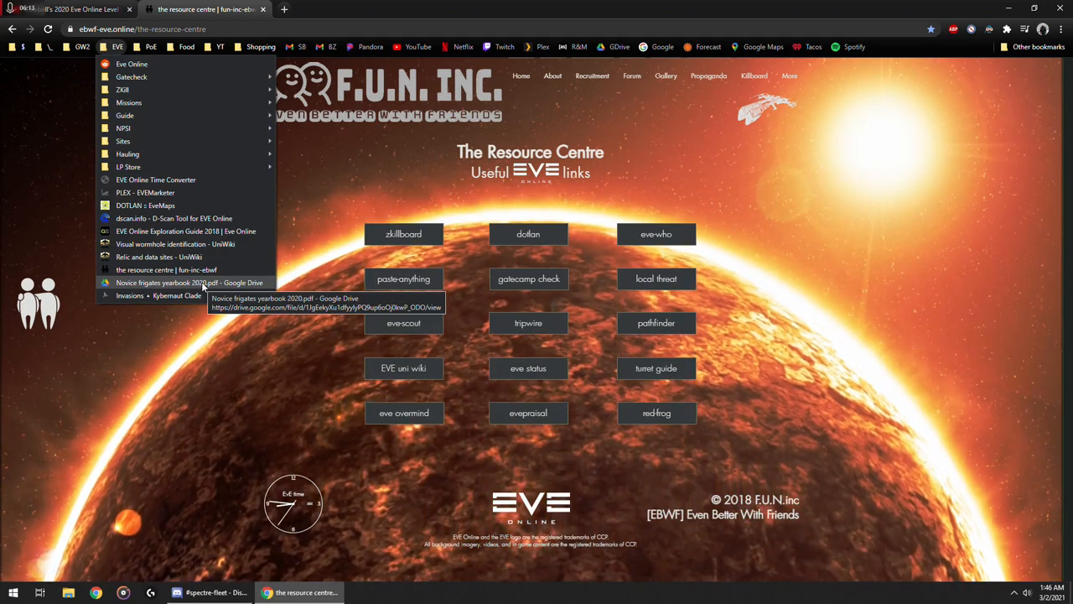
Step: Open 'Novice frigates yearbook 2020.pdf' from the EVE bookmarks, scroll its pages, and return to the bookmarks
{"action": "left_click", "coordinate": [159, 283]}
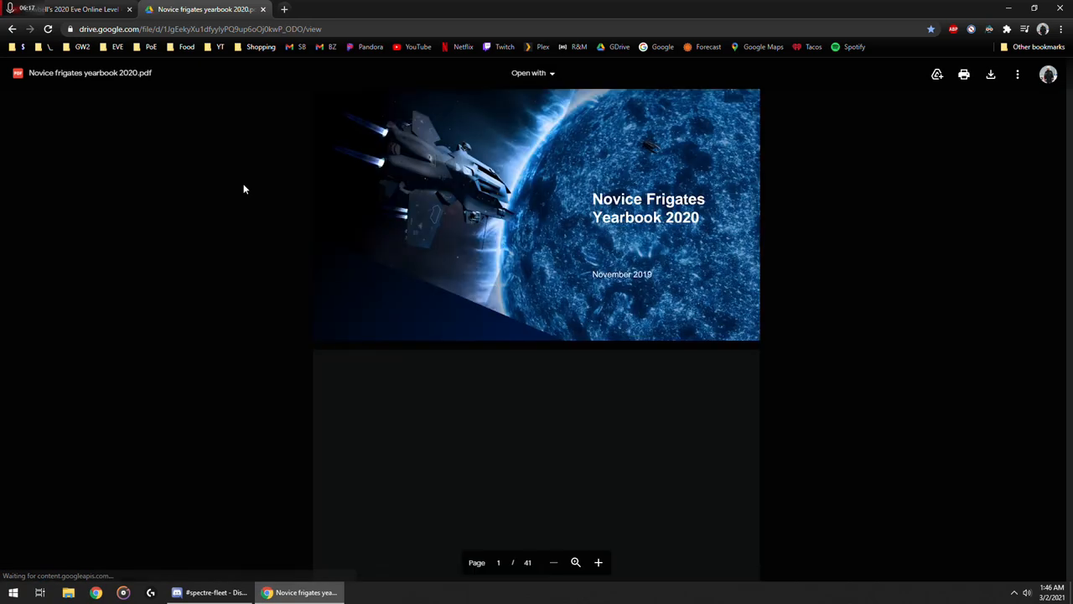
{"action": "scroll", "scroll_direction": "down", "scroll_amount": 3}
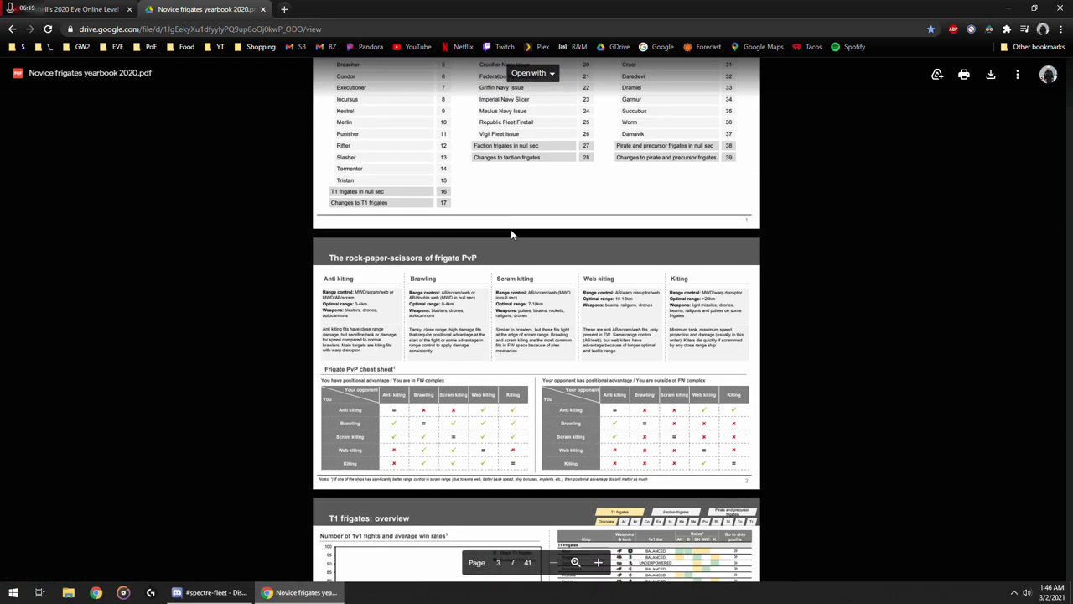
{"action": "scroll", "scroll_direction": "down", "scroll_amount": 3}
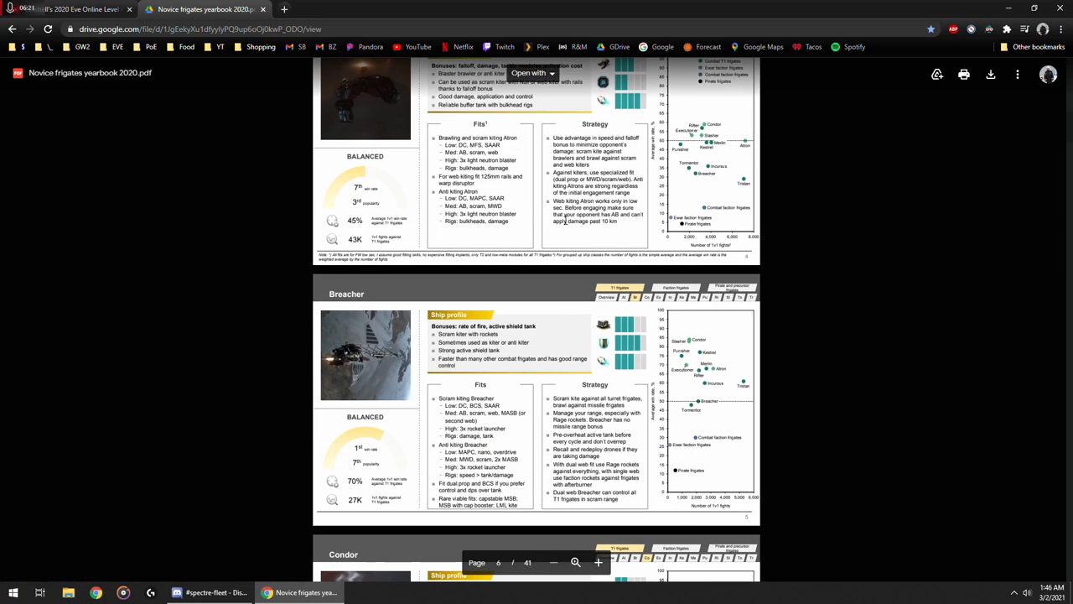
{"action": "scroll", "scroll_direction": "down", "scroll_amount": 3}
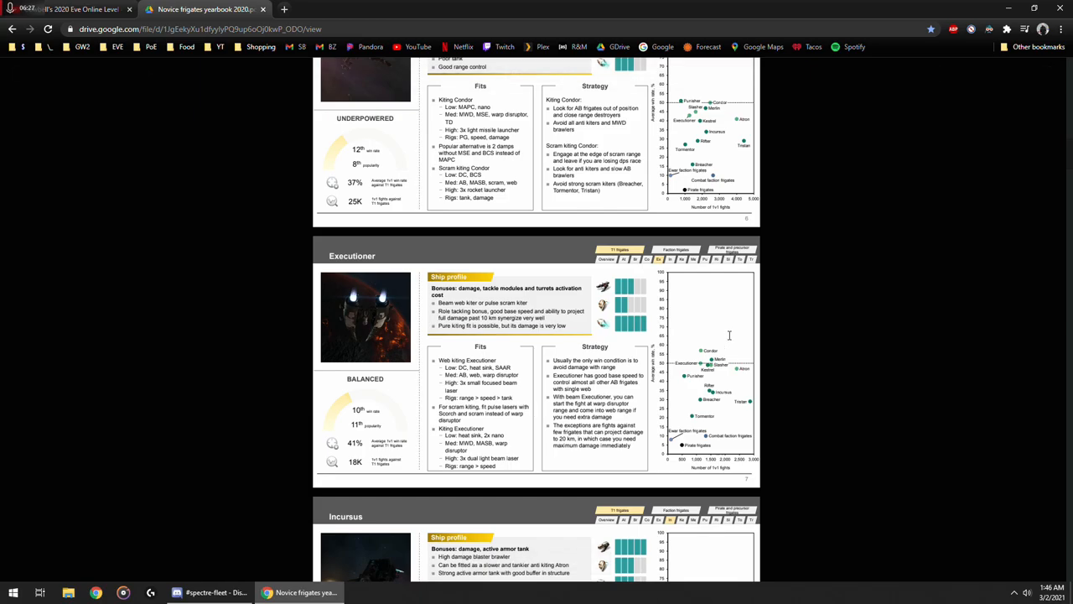
{"action": "scroll", "scroll_direction": "down", "scroll_amount": 3}
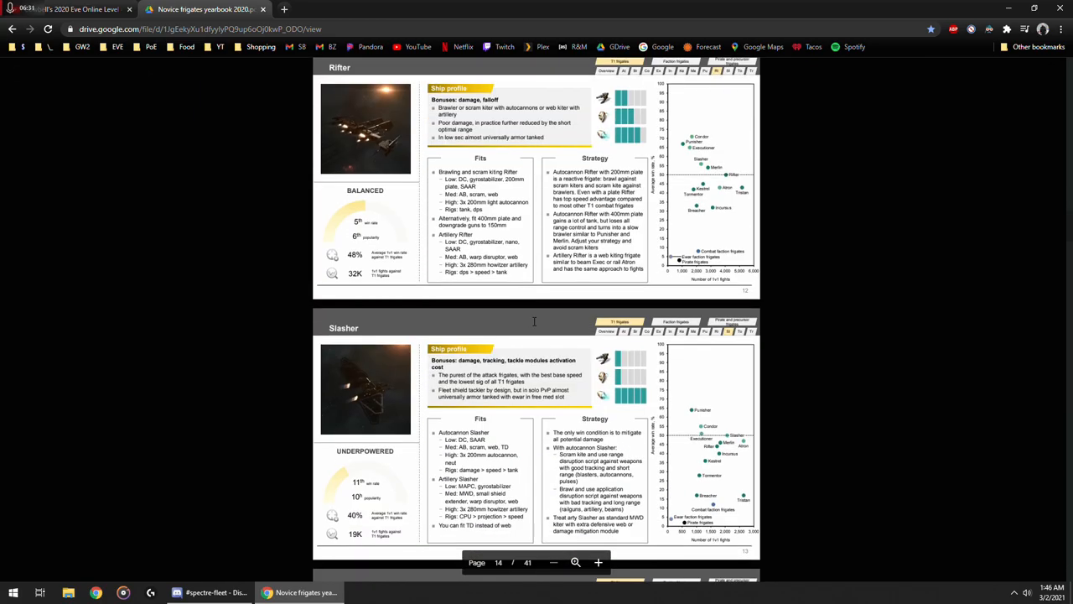
{"action": "scroll", "scroll_direction": "down", "scroll_amount": 3}
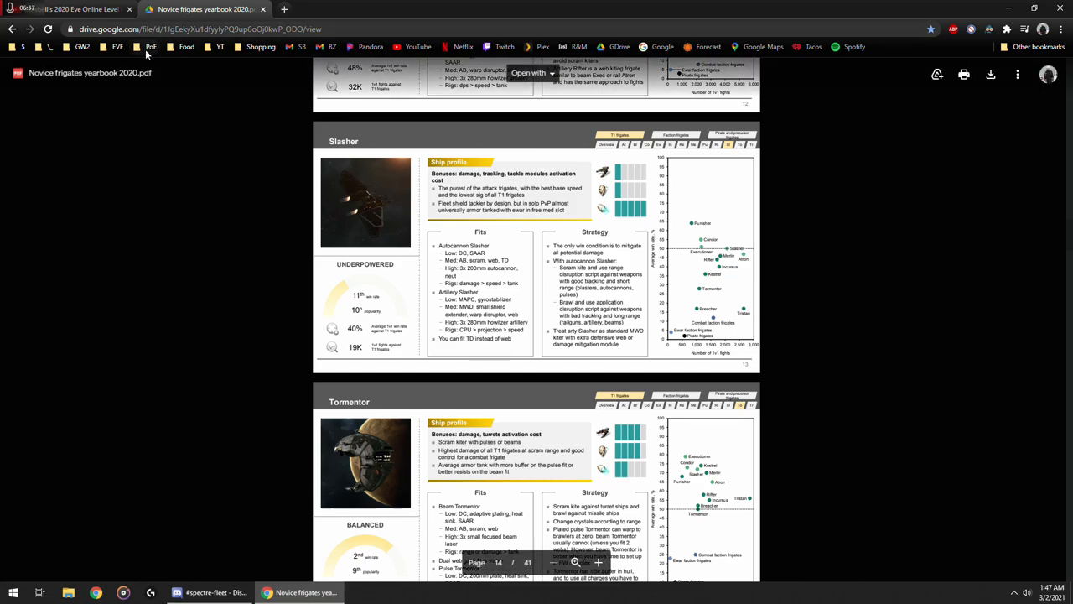
{"action": "left_click", "coordinate": [118, 46]}
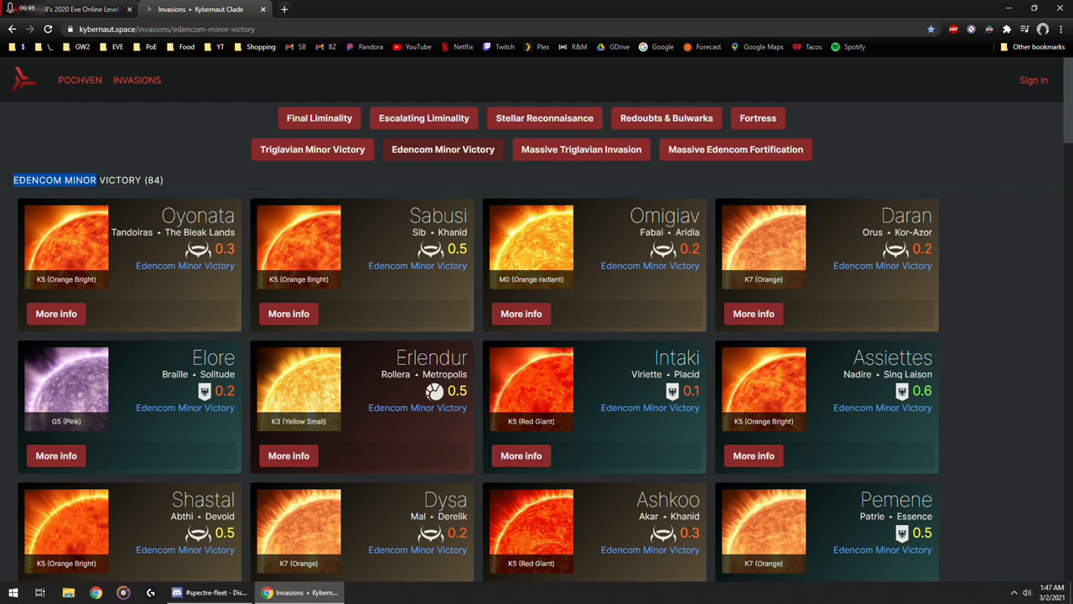
{"action": "mouse_move", "coordinate": [624, 278]}
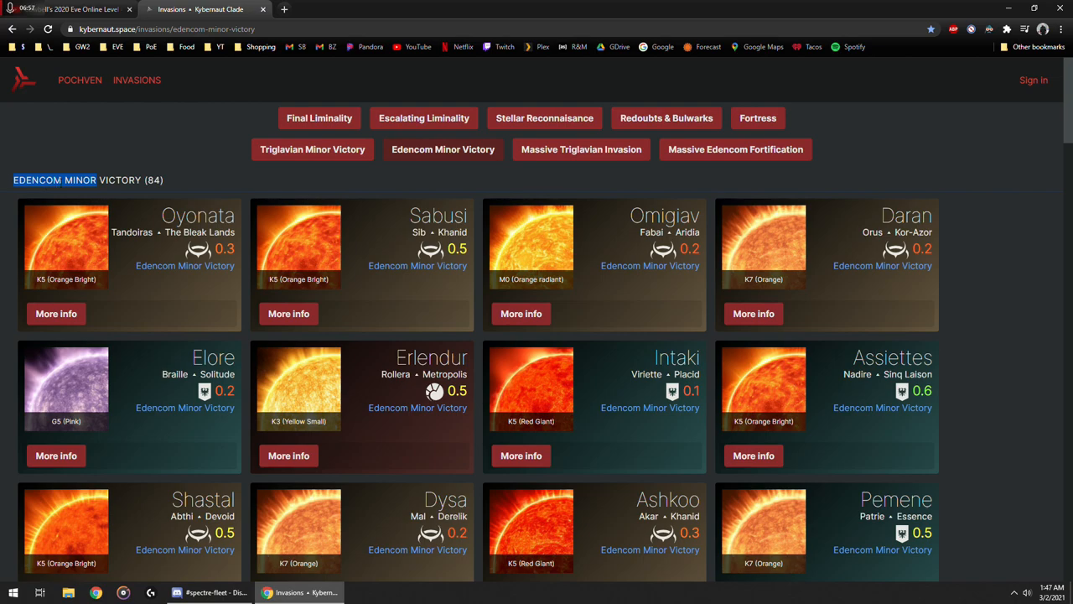
{"action": "mouse_move", "coordinate": [916, 145]}
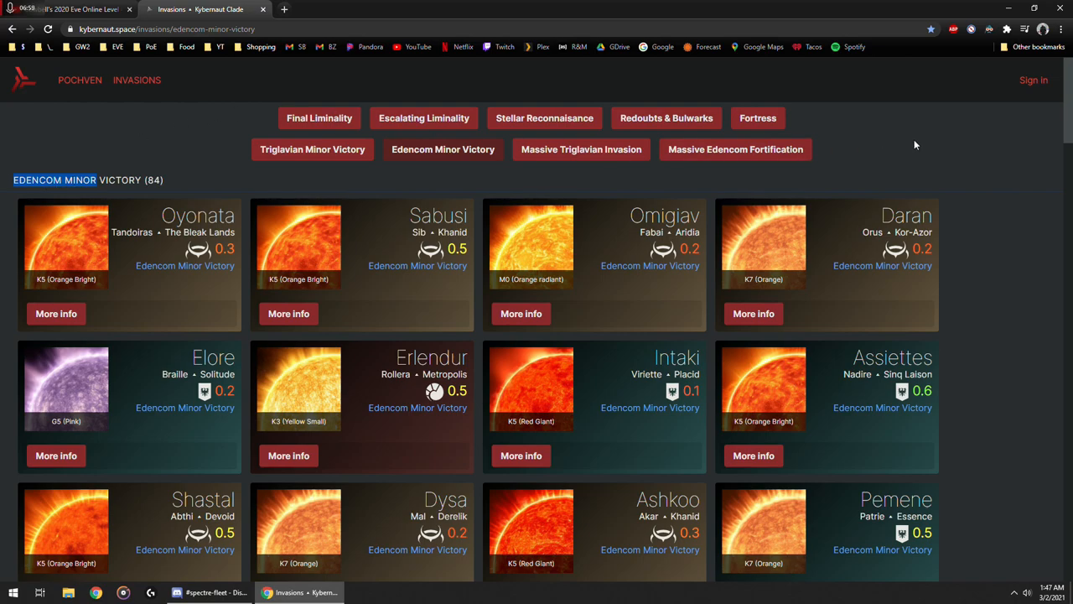
{"action": "mouse_move", "coordinate": [939, 157]}
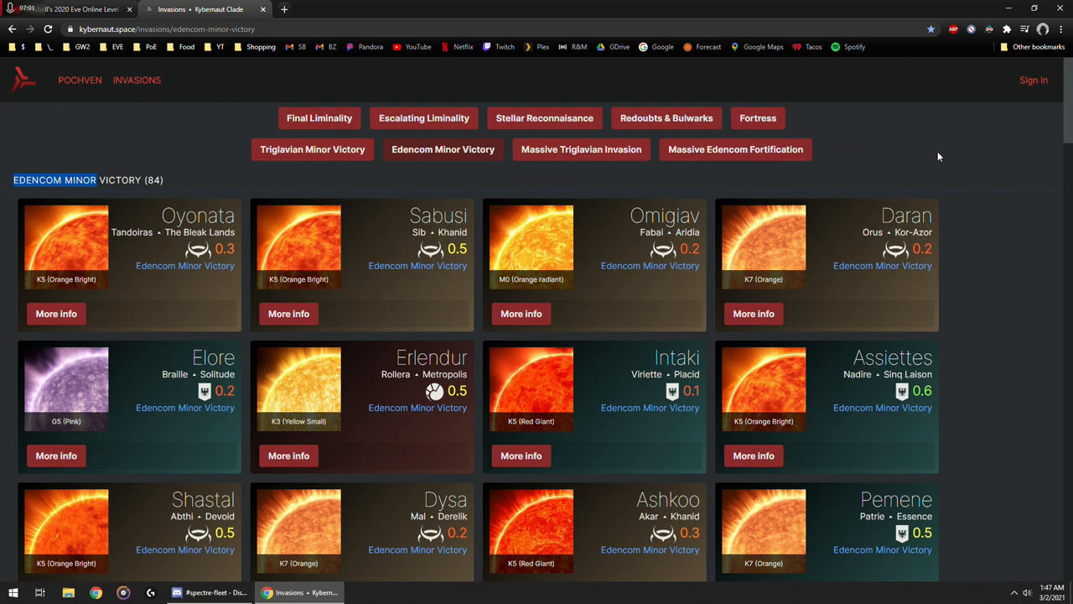